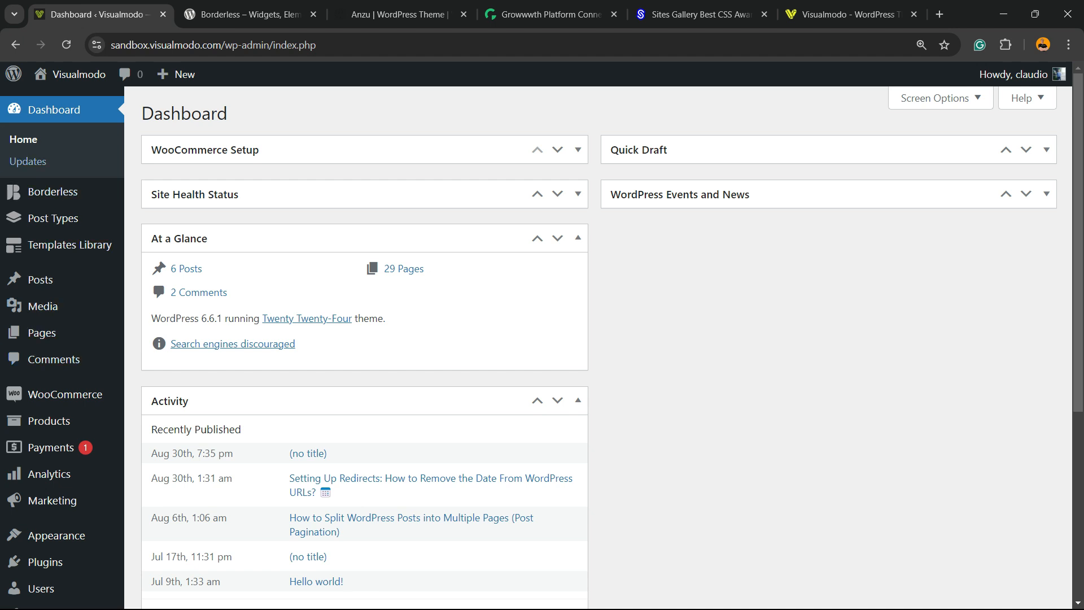
# Step: Glance at the Anzu theme and Growwwth tabs, then return to the admin dashboard
pyautogui.click(401, 14)
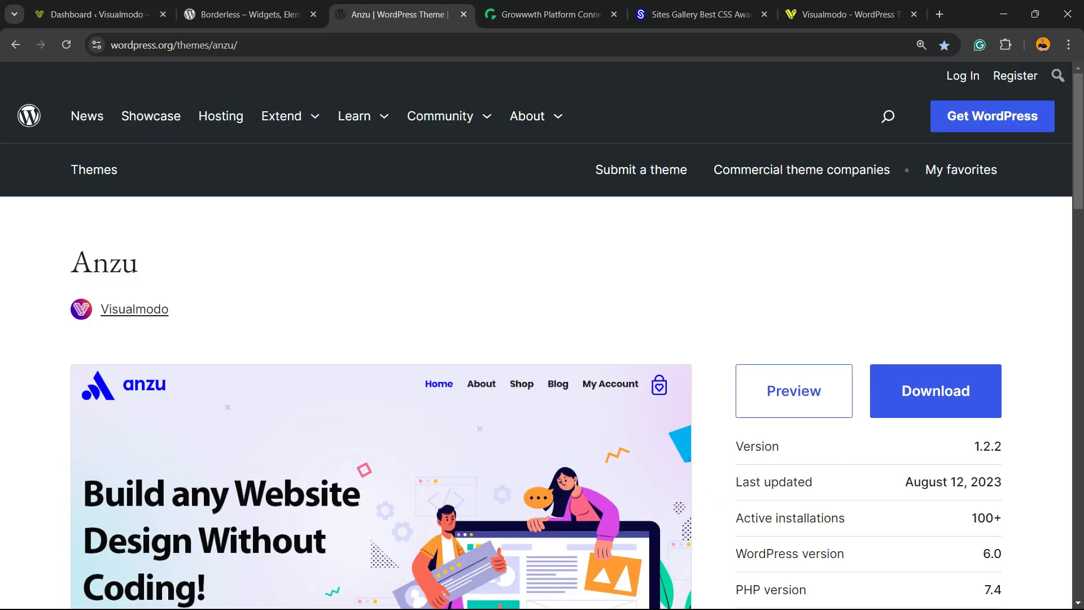
pyautogui.click(550, 13)
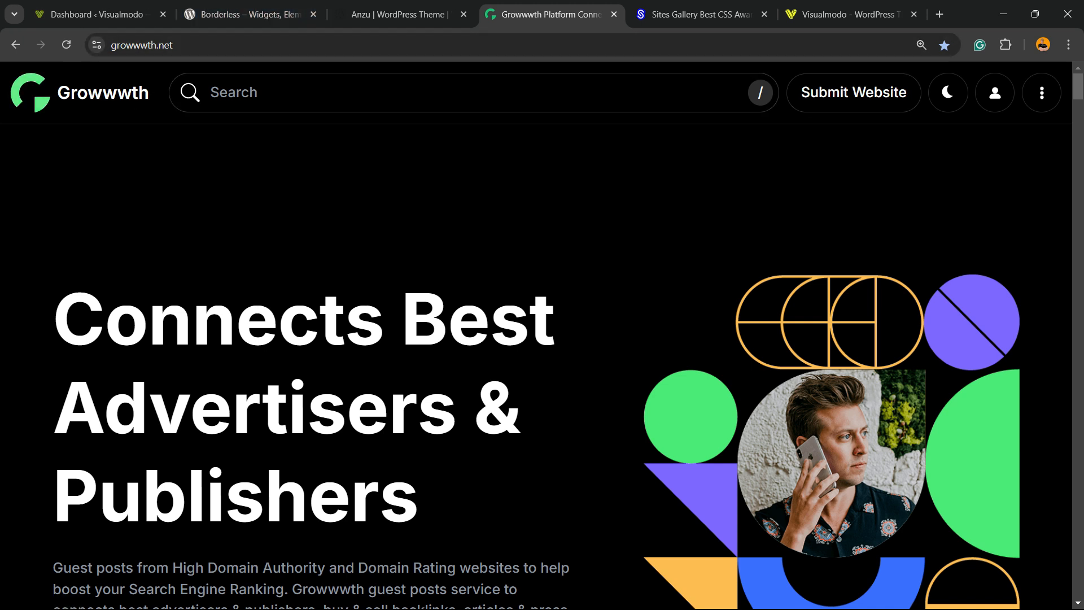
pyautogui.click(96, 13)
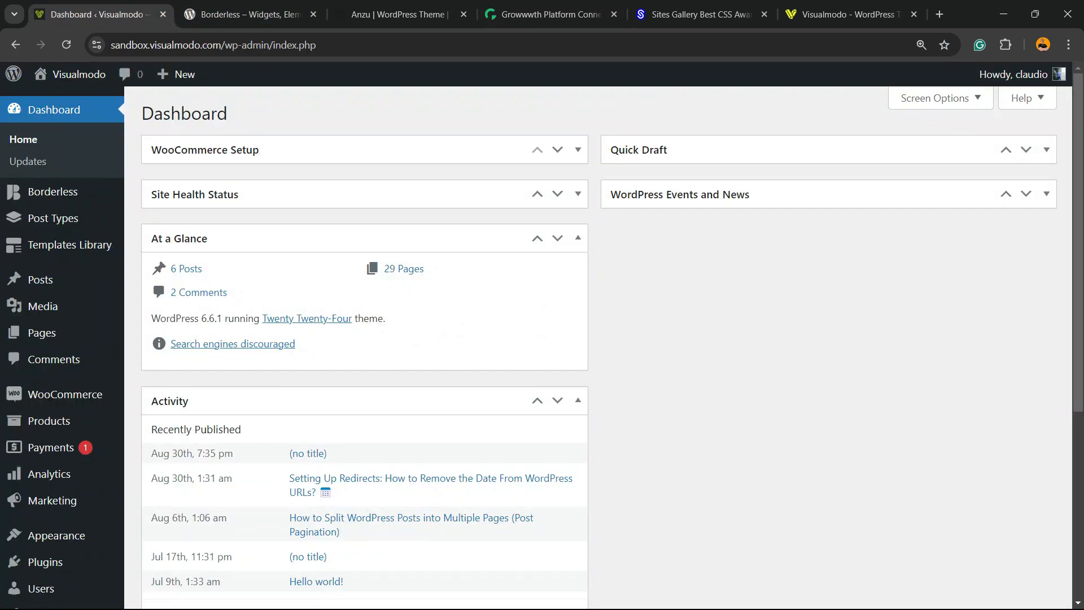
# Step: Search Add New Plugin for 'WPFront Notification Bar'
pyautogui.scroll(-3)
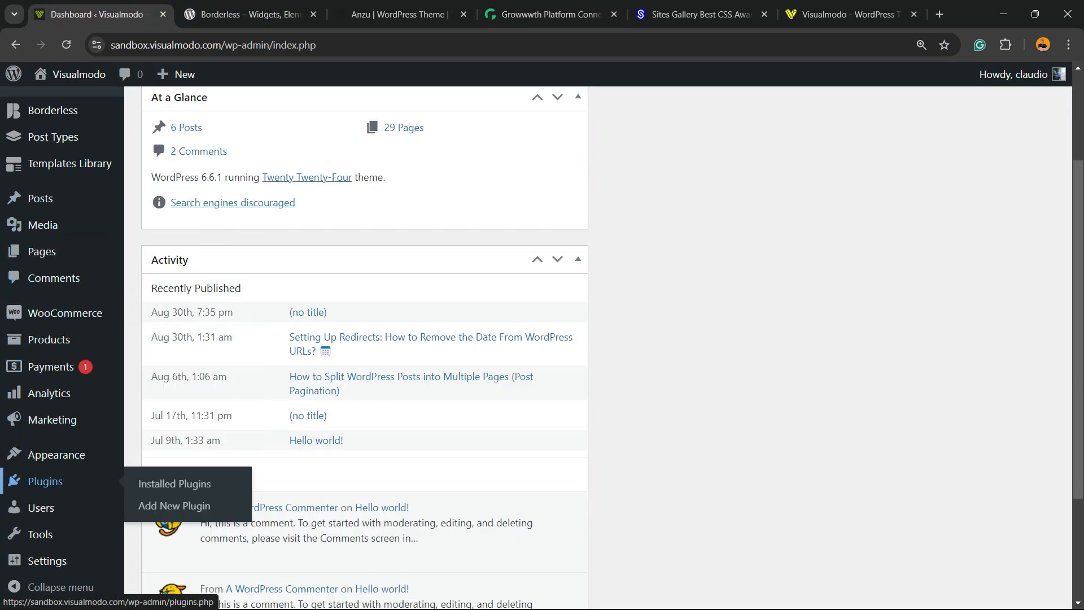
pyautogui.moveTo(175, 505)
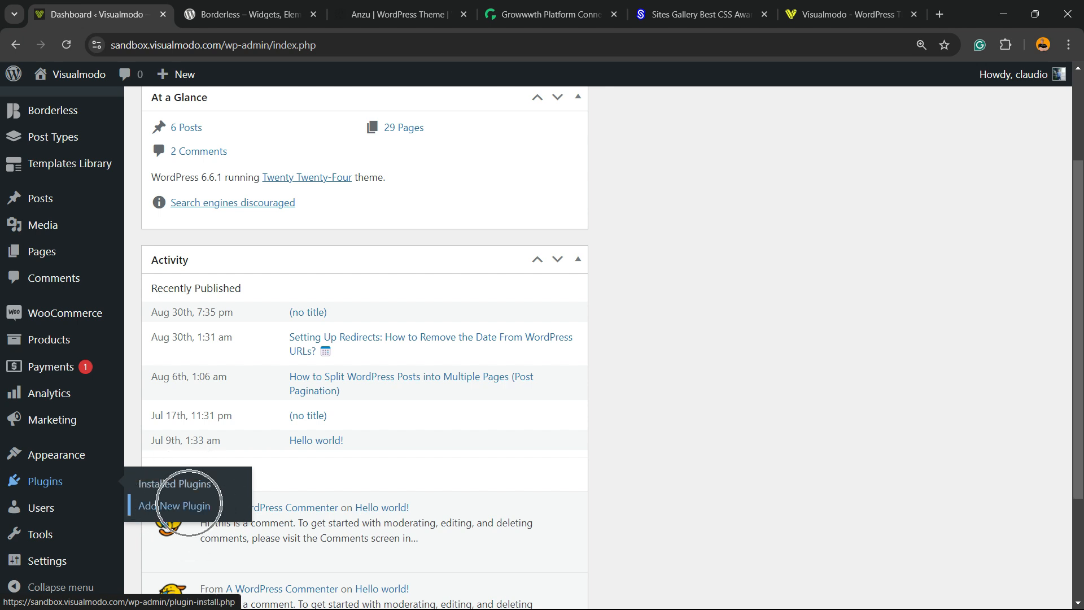
pyautogui.click(179, 505)
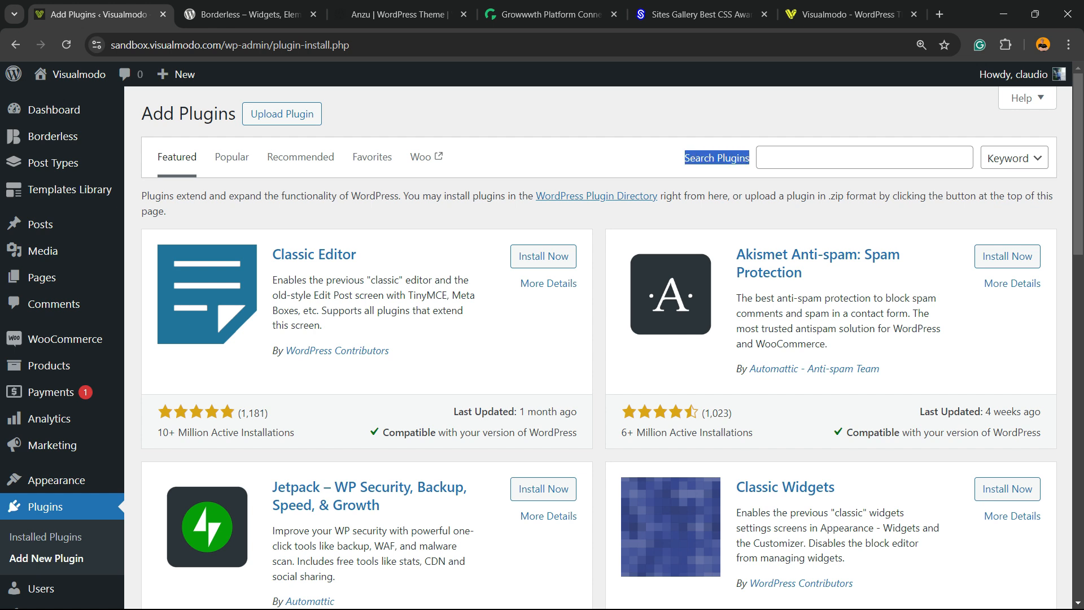
pyautogui.write('WPFront Notification Bar')
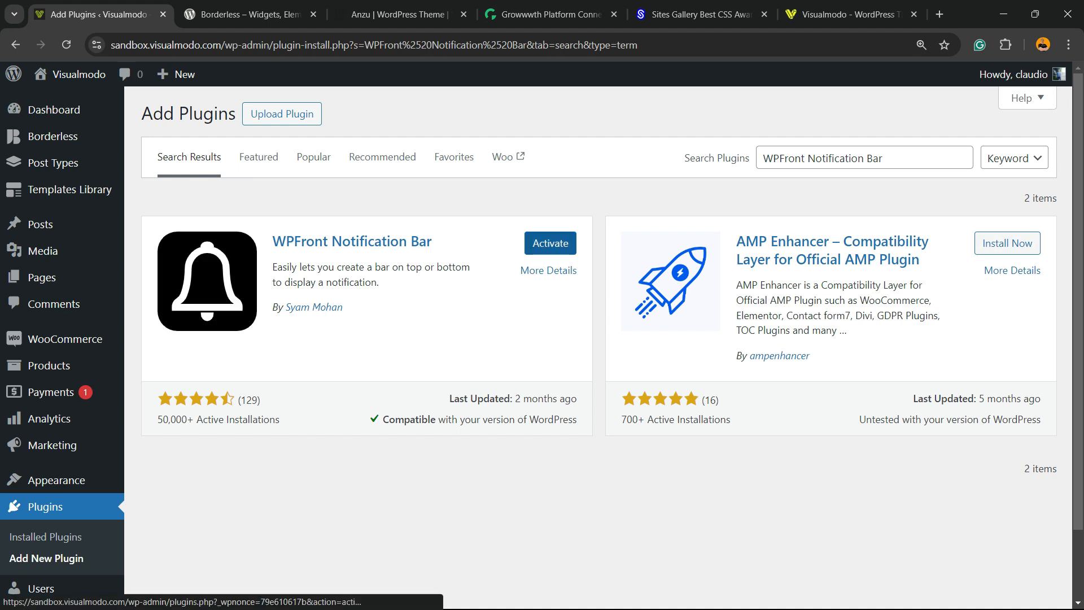
# Step: Activate WPFront Notification Bar and open Settings > Notification Bar
pyautogui.click(549, 243)
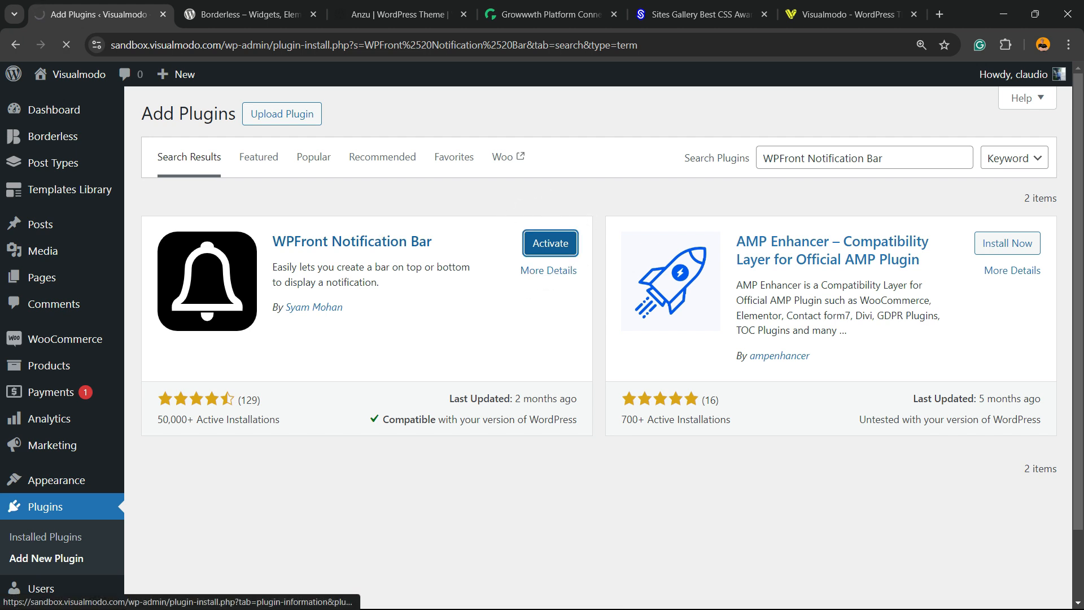
pyautogui.click(549, 243)
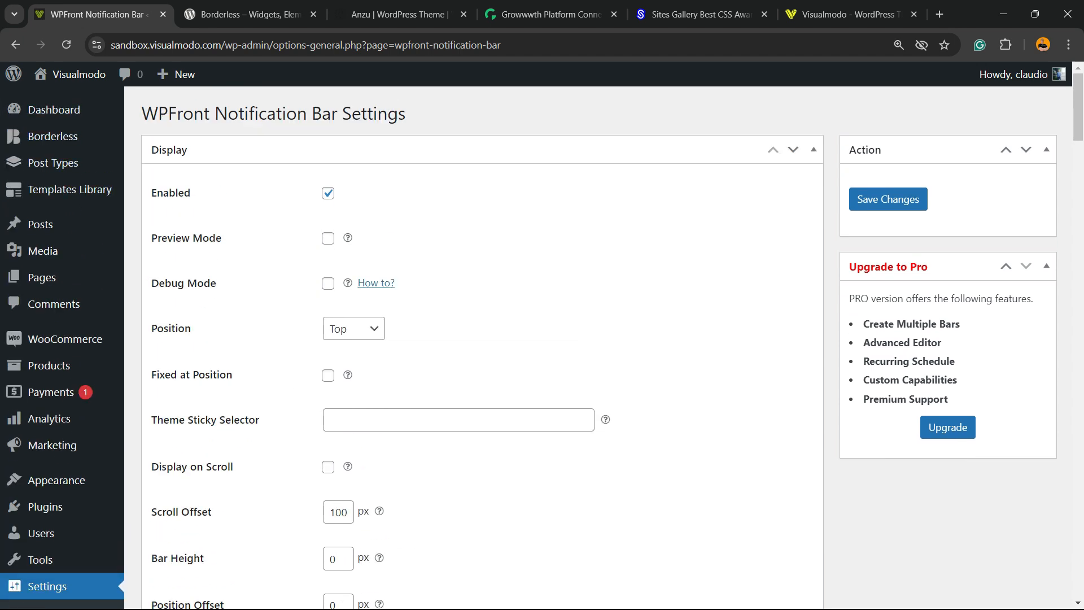
pyautogui.click(53, 109)
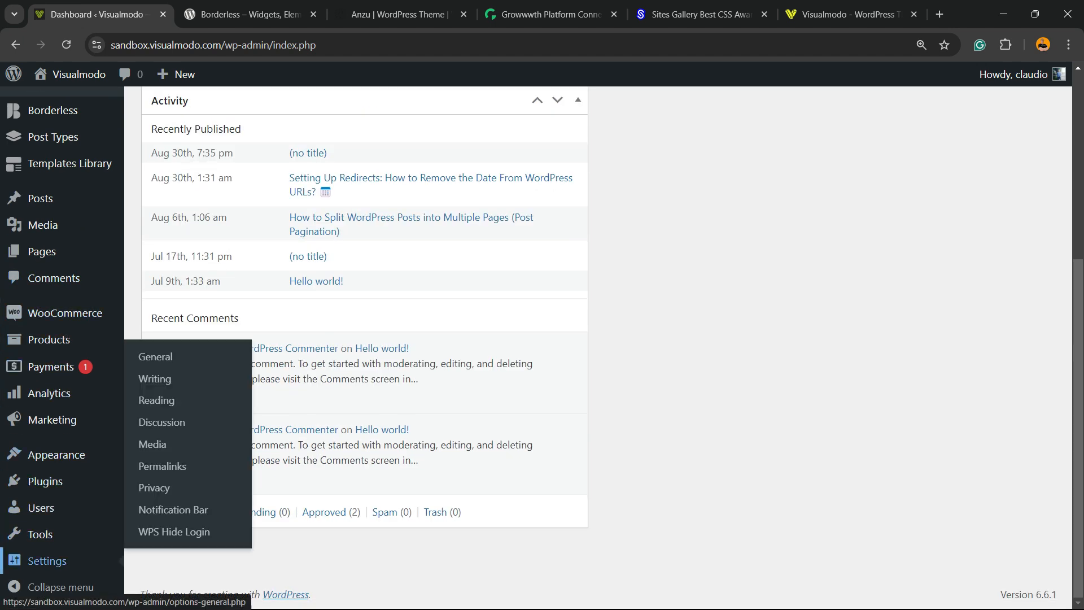
pyautogui.moveTo(173, 509)
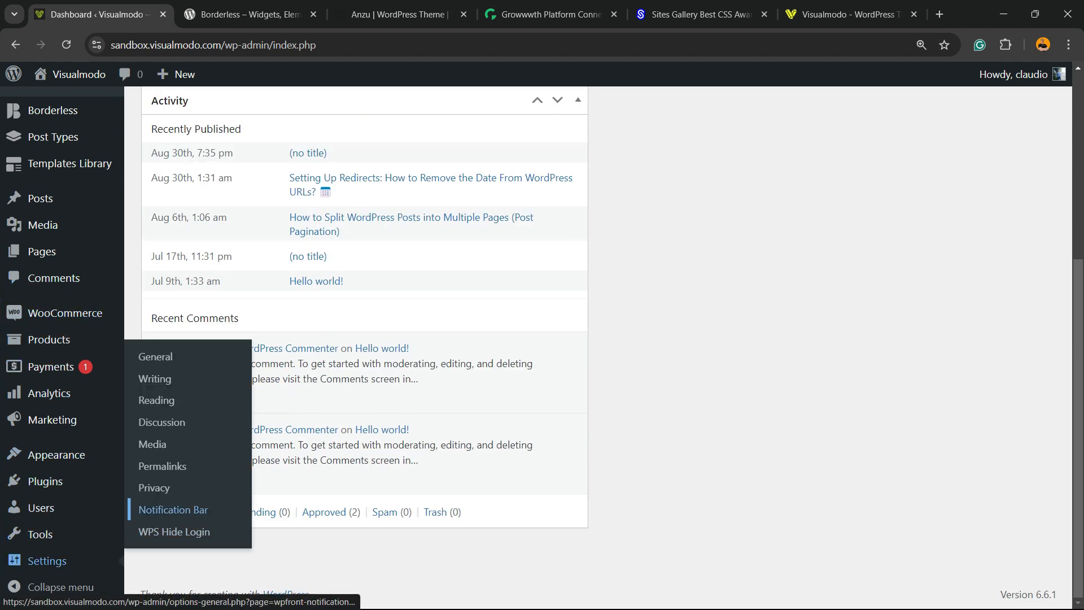
pyautogui.moveTo(172, 509)
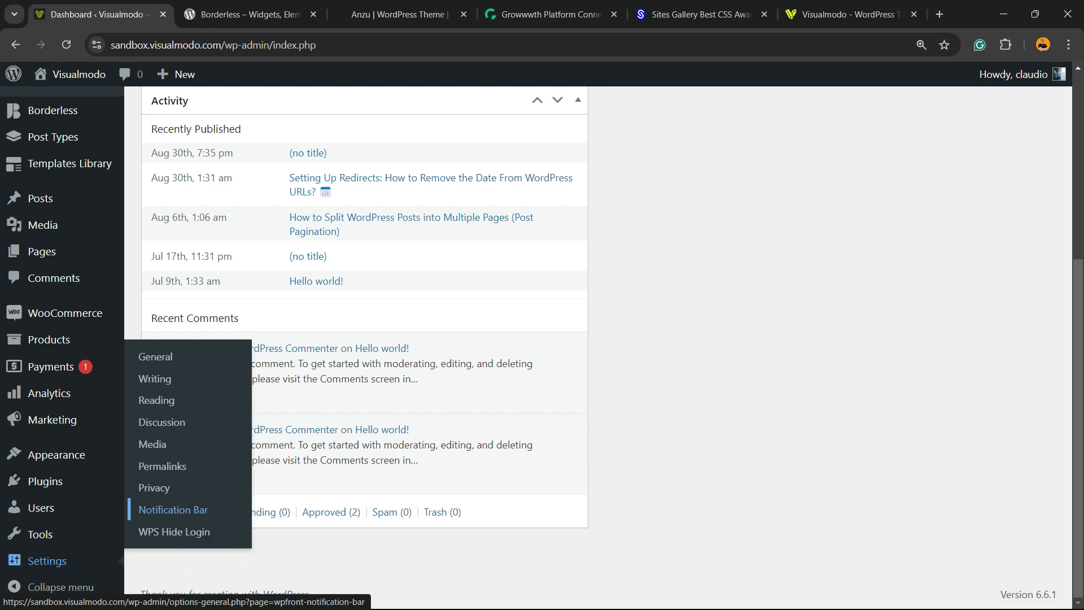
pyautogui.click(173, 509)
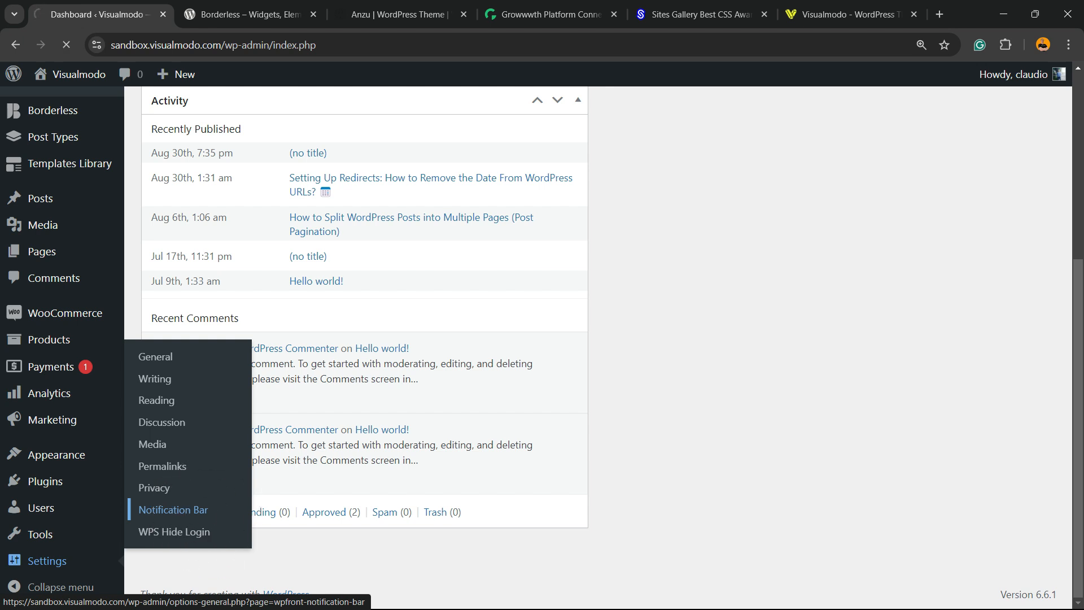
pyautogui.click(174, 509)
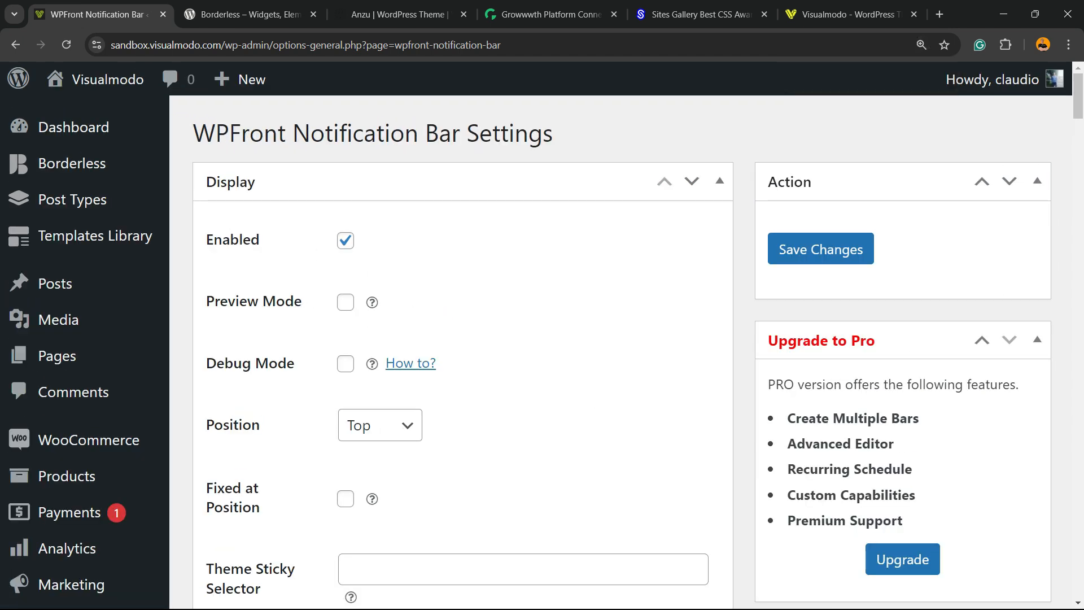
pyautogui.click(345, 240)
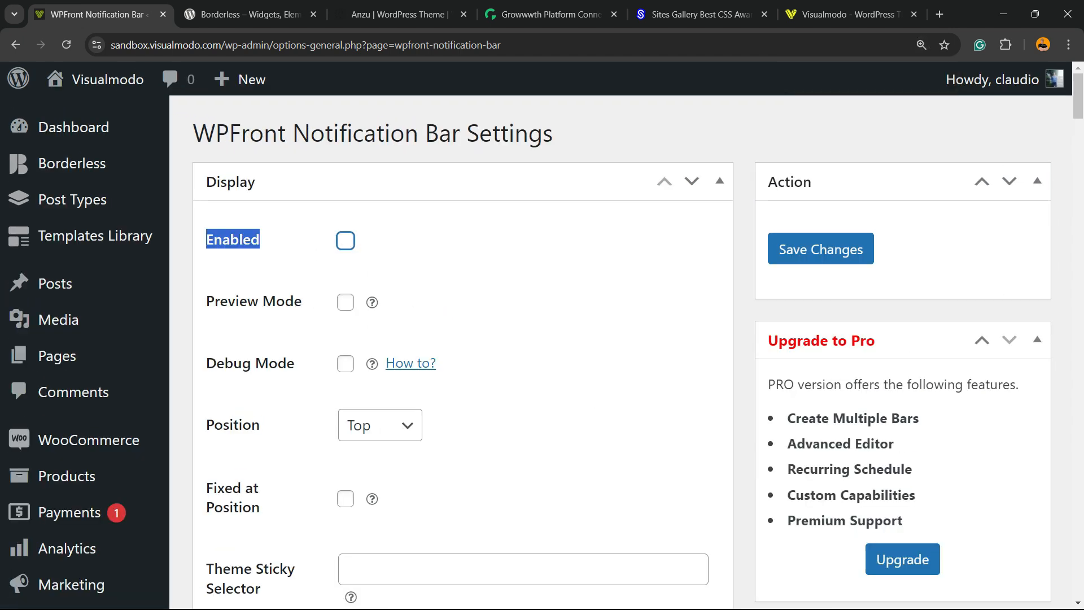
pyautogui.click(345, 240)
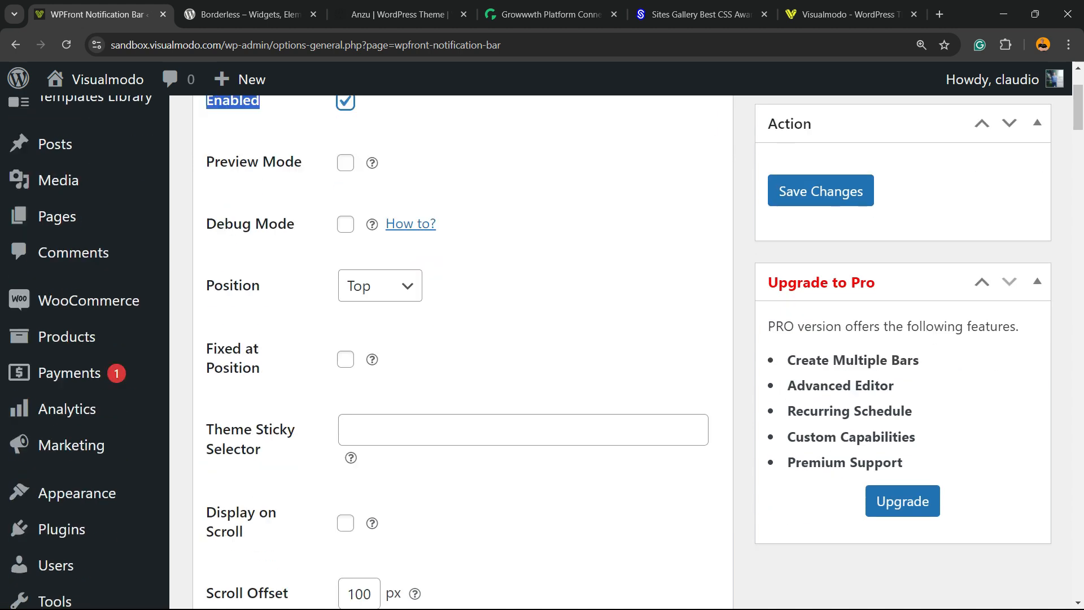
pyautogui.click(378, 284)
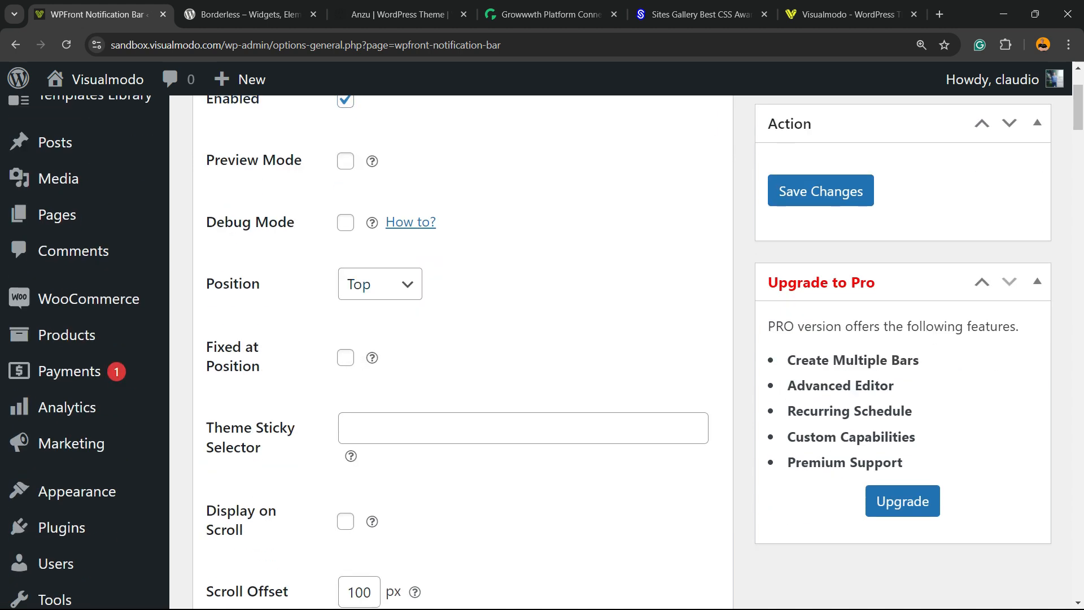
pyautogui.scroll(-3)
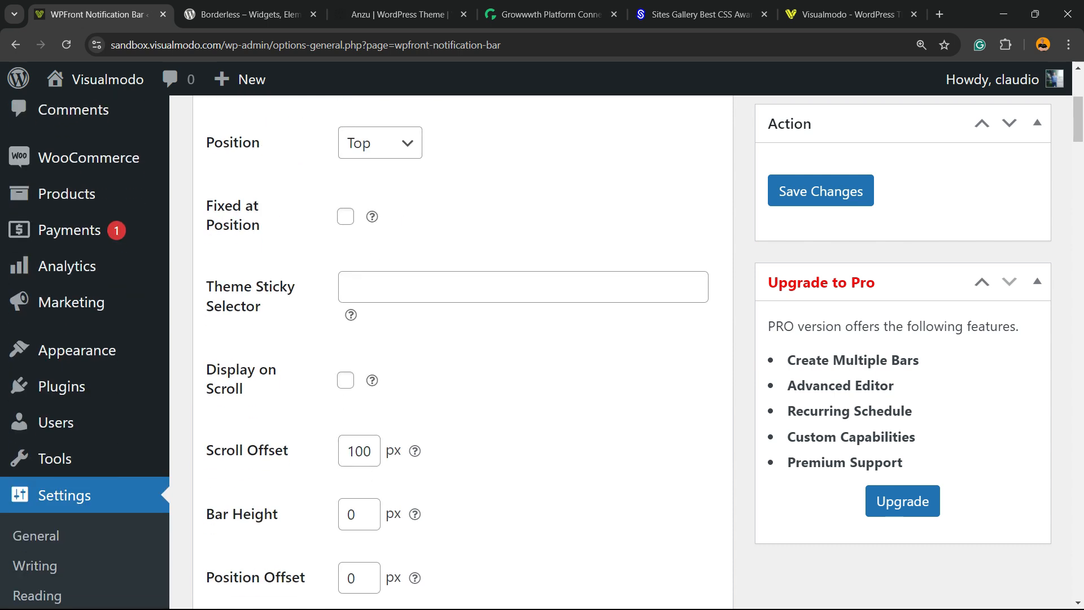
pyautogui.click(345, 216)
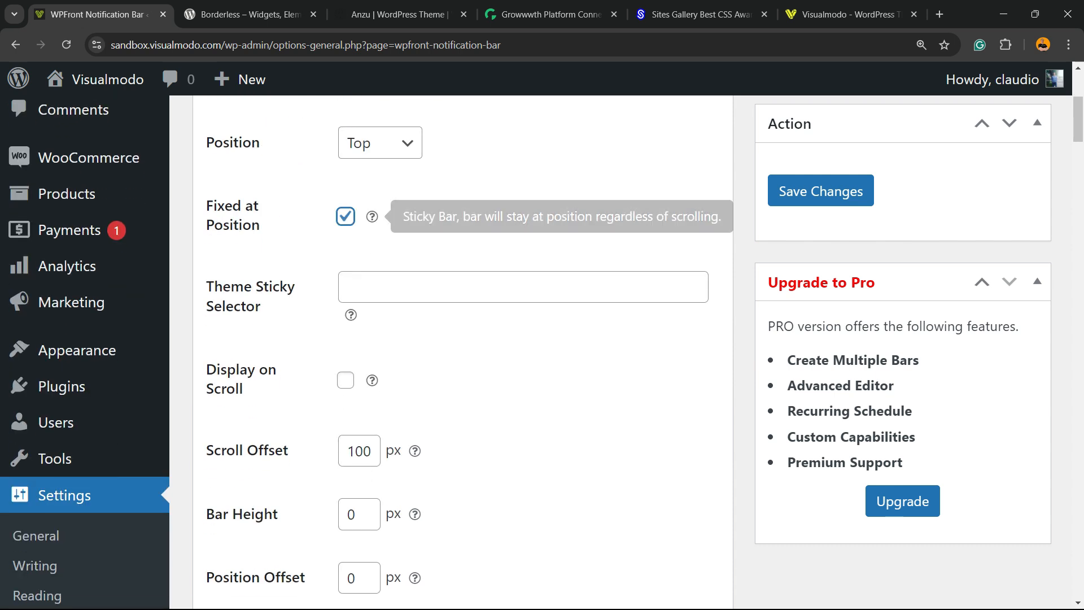
pyautogui.scroll(-3)
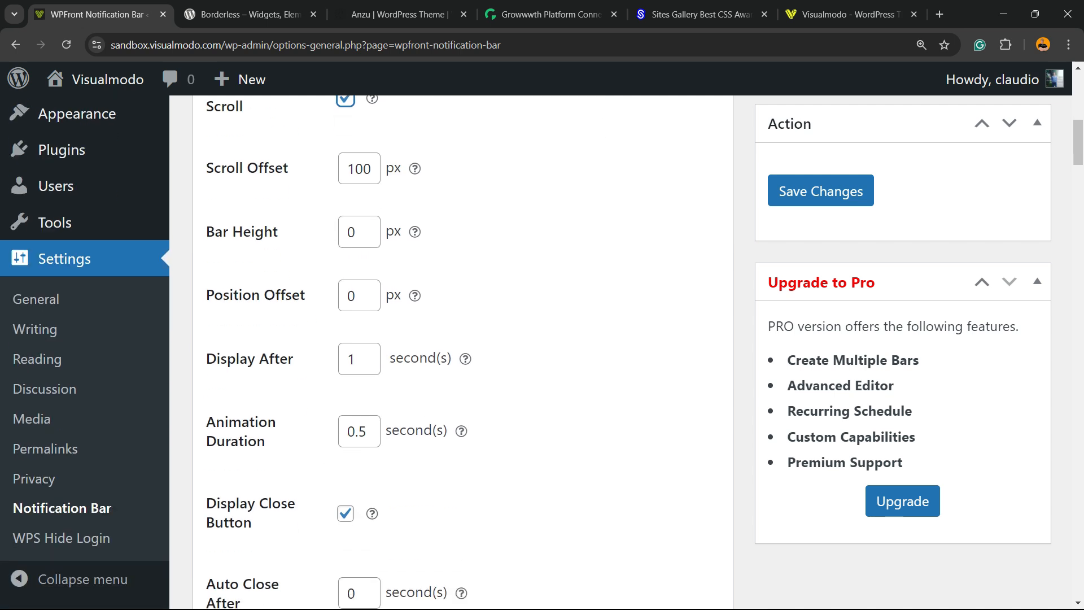
pyautogui.scroll(-3)
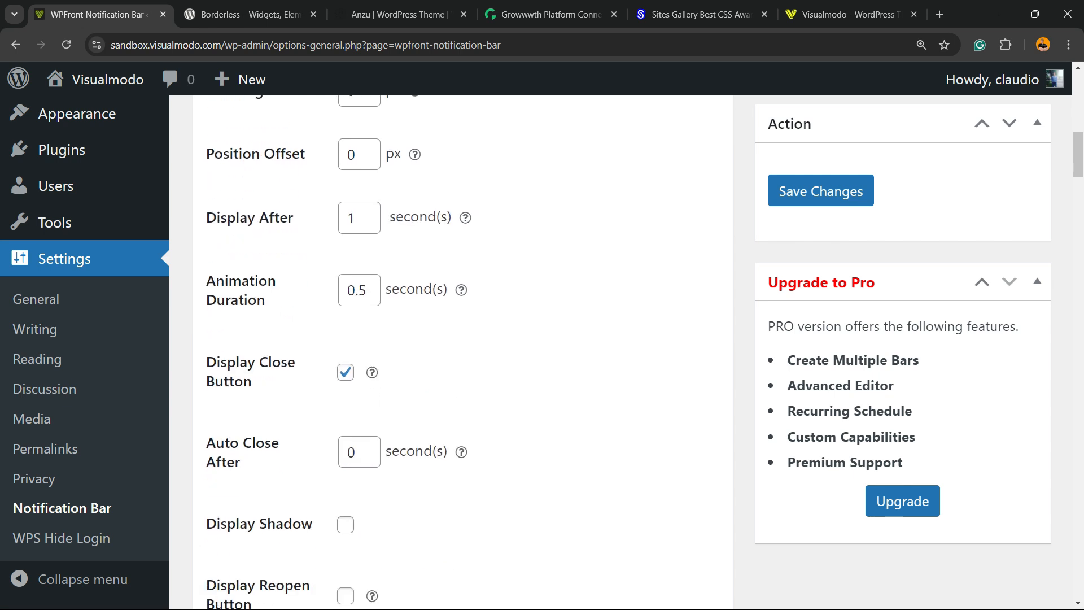
pyautogui.scroll(-3)
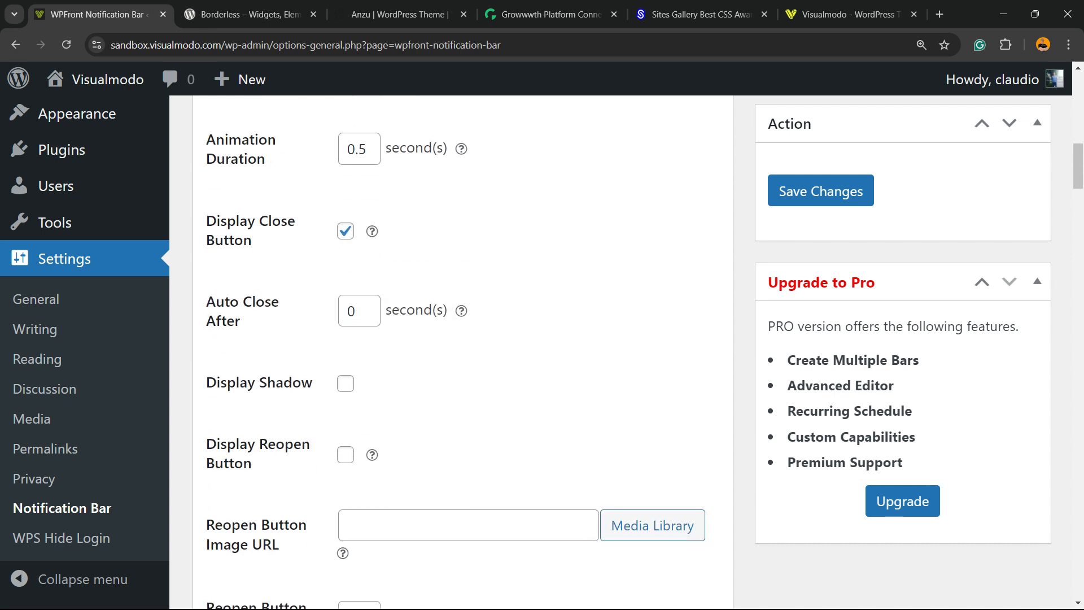
pyautogui.scroll(-3)
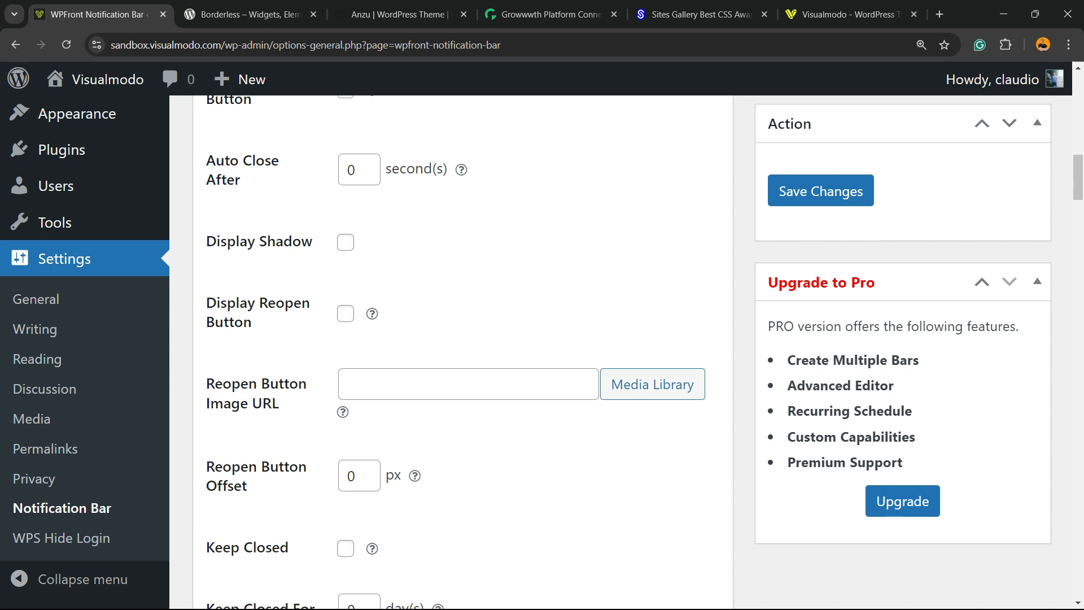
pyautogui.scroll(-3)
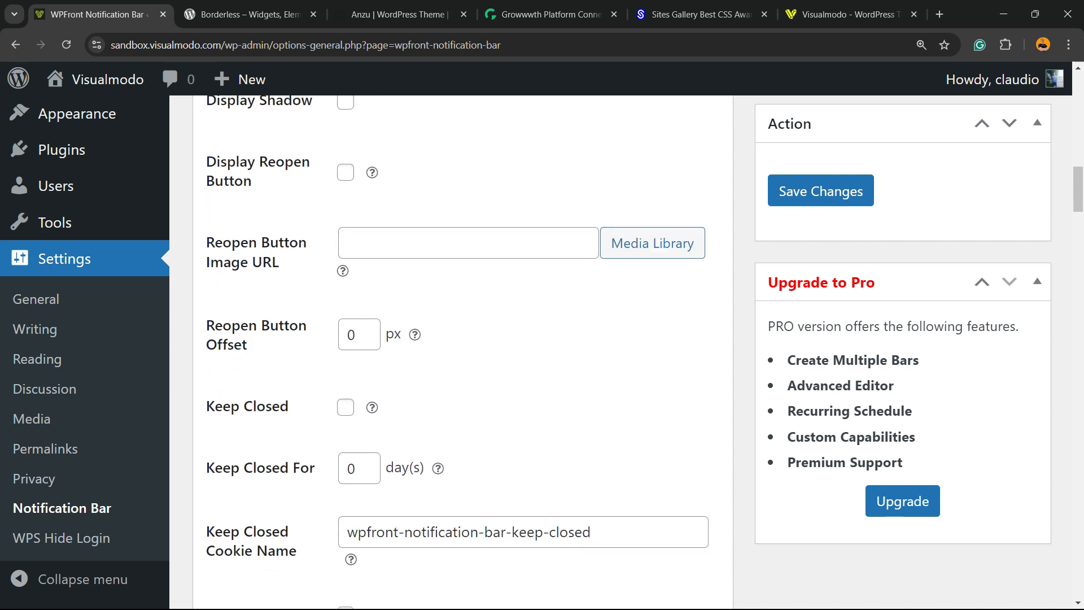
pyautogui.scroll(-3)
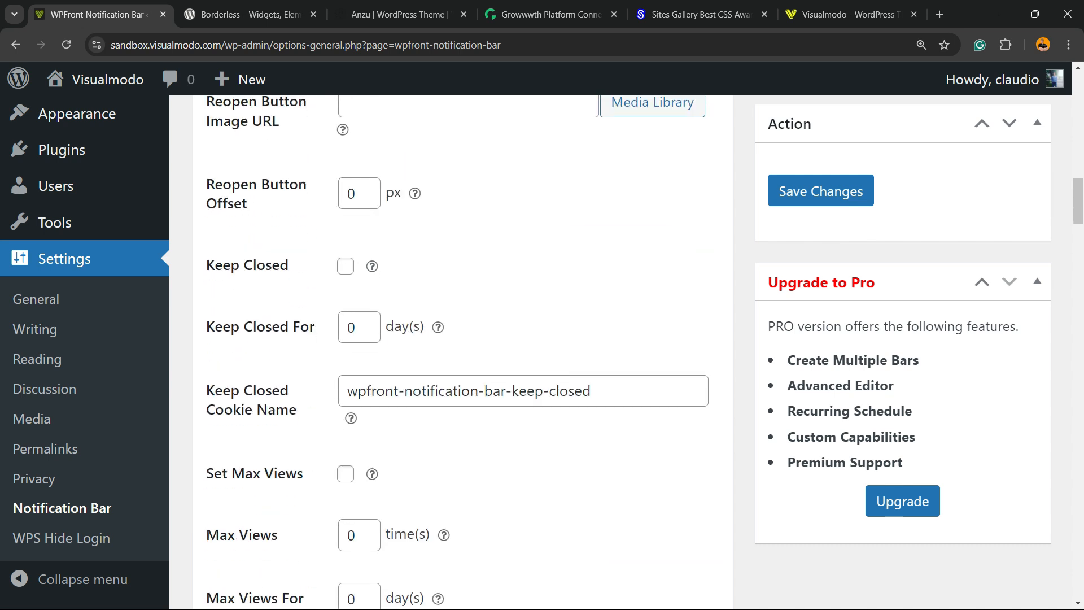
pyautogui.scroll(-3)
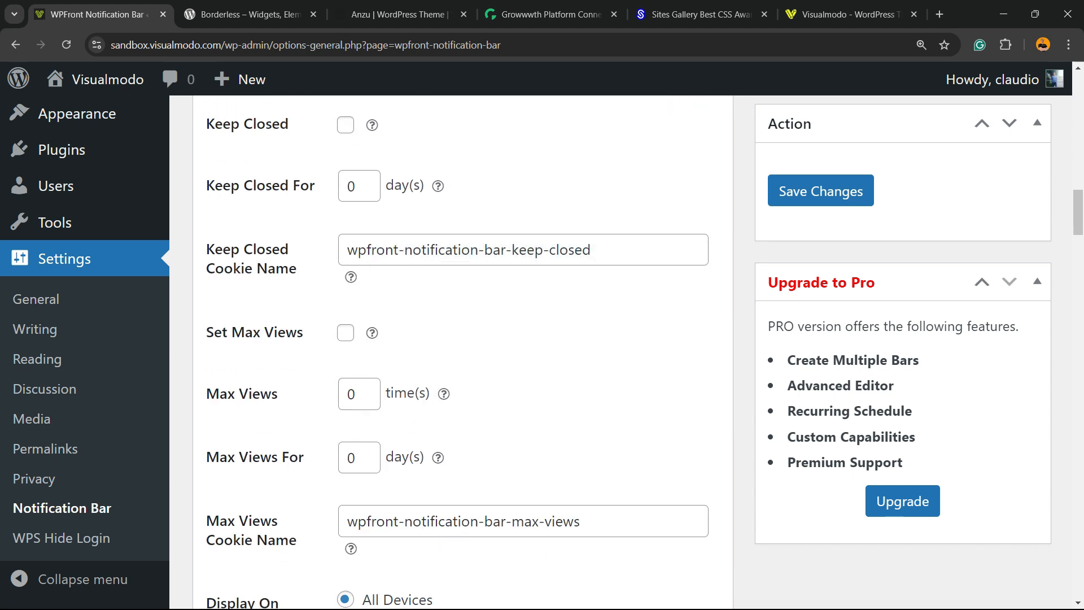
pyautogui.moveTo(372, 334)
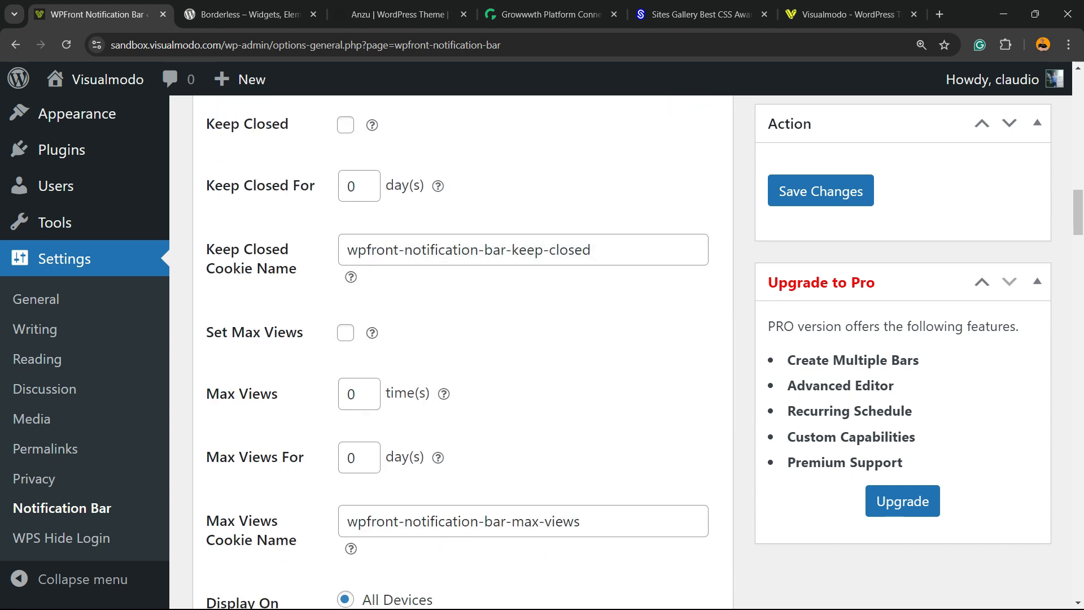
pyautogui.scroll(-3)
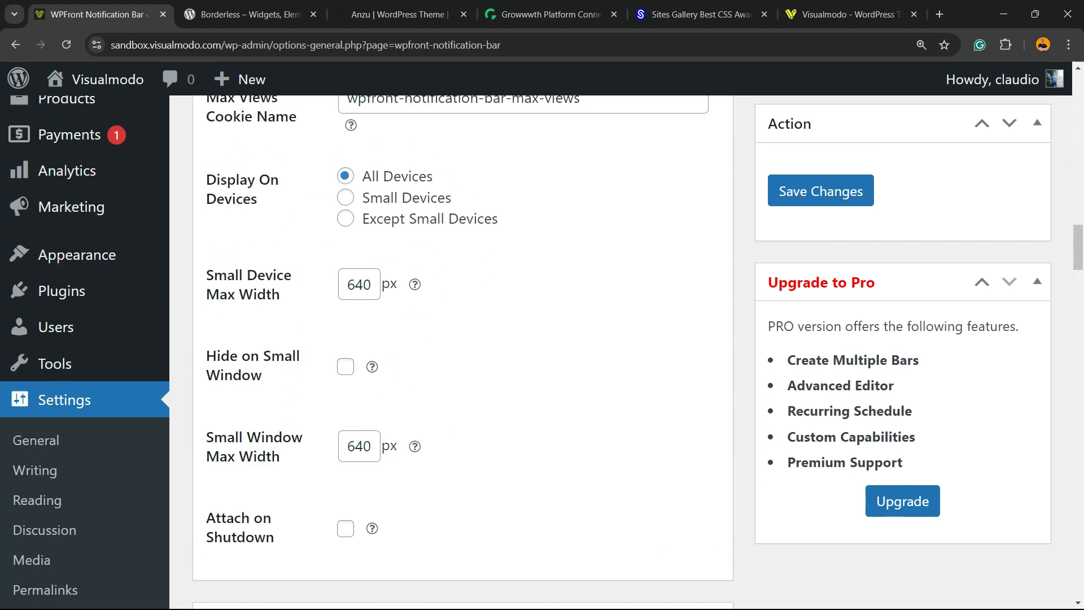
# Step: Save the notification bar settings
pyautogui.click(820, 191)
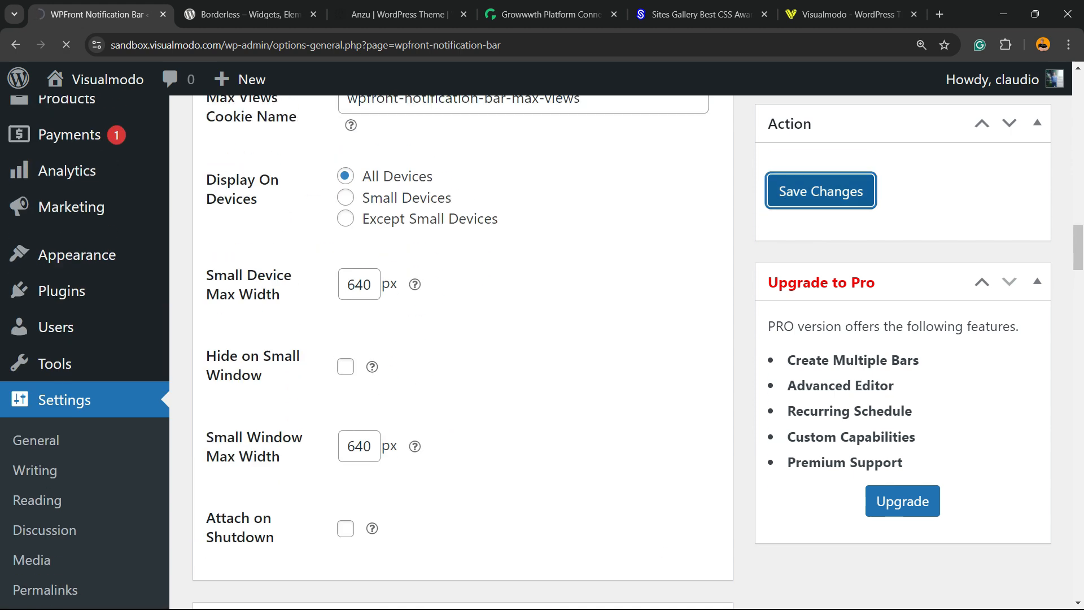
pyautogui.click(820, 191)
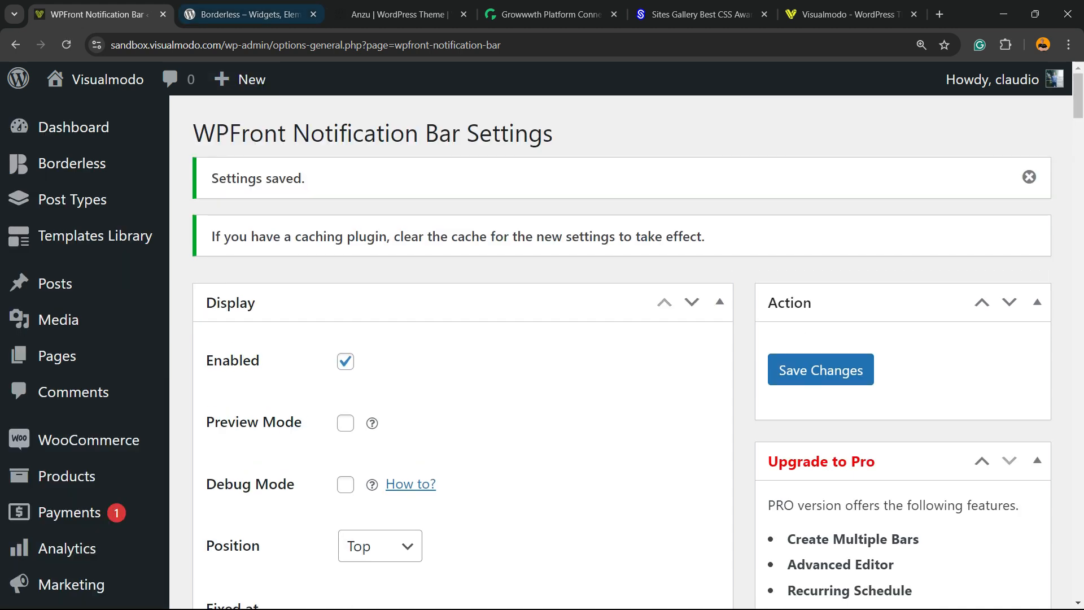
pyautogui.click(242, 13)
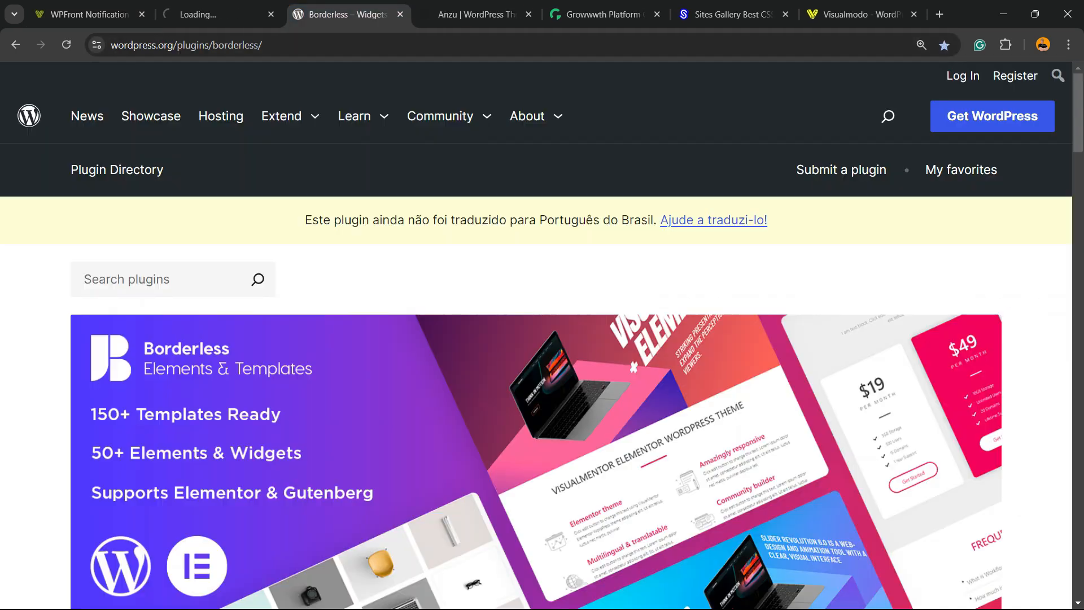
# Step: View the bar on the live homepage, then return to its settings tab
pyautogui.click(218, 14)
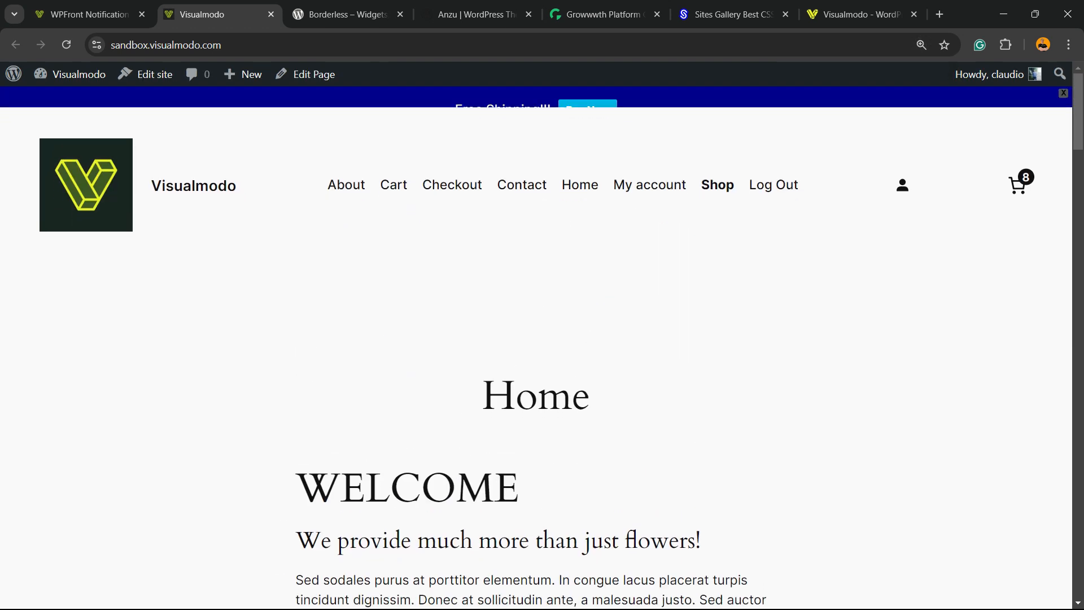
pyautogui.scroll(-3)
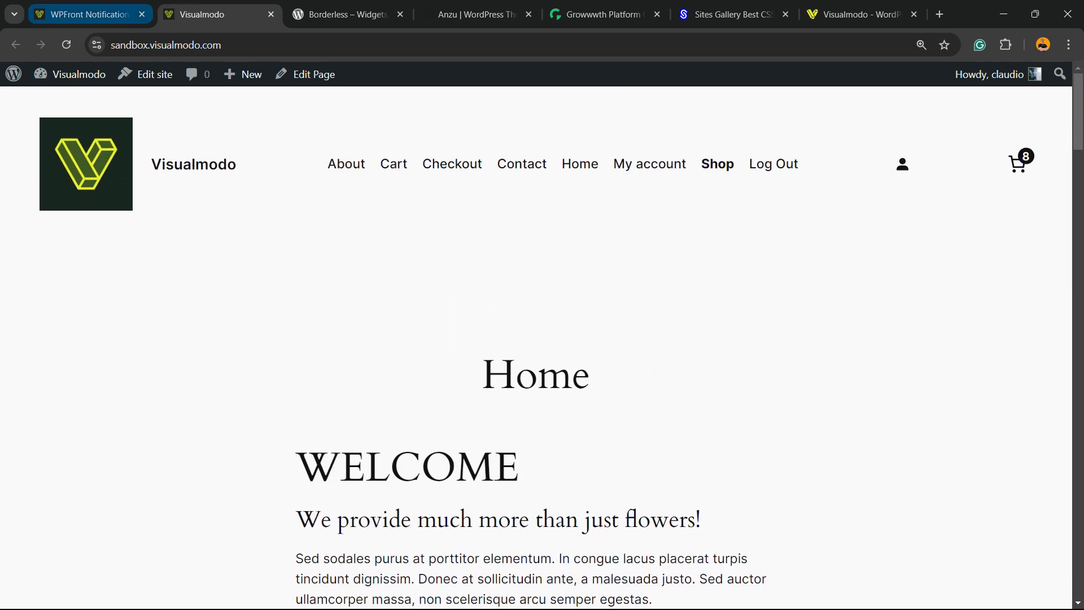
pyautogui.click(83, 14)
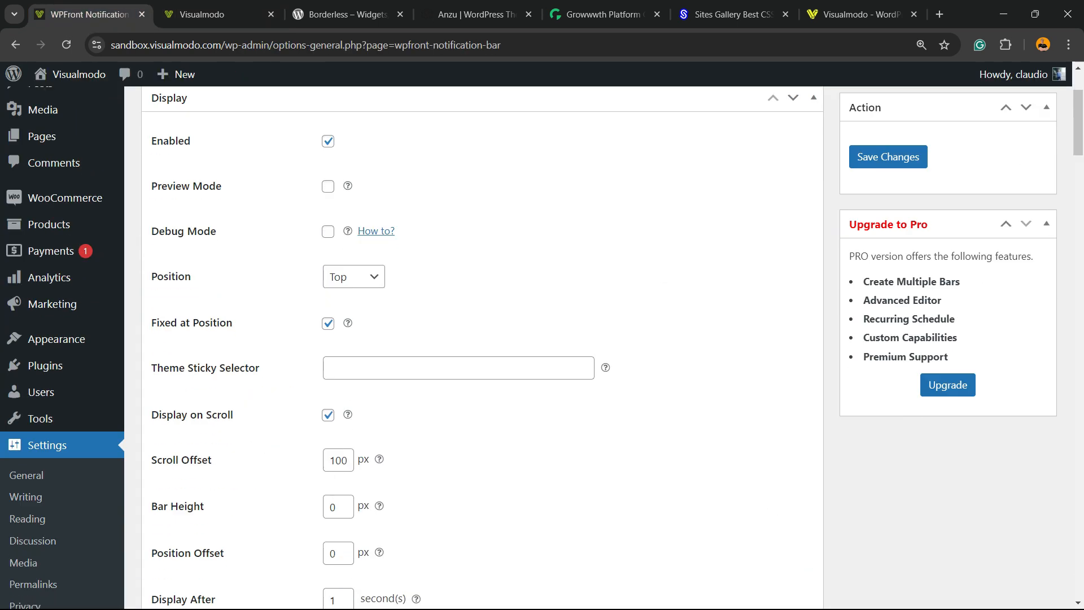
# Step: Uncheck Display on Scroll and save the change
pyautogui.scroll(-3)
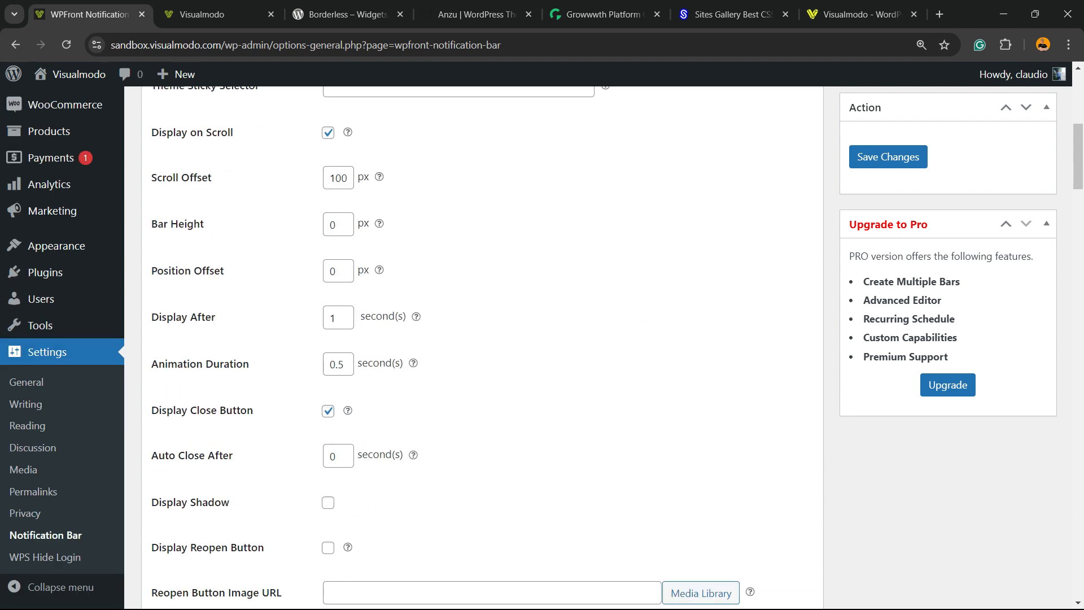
pyautogui.scroll(3)
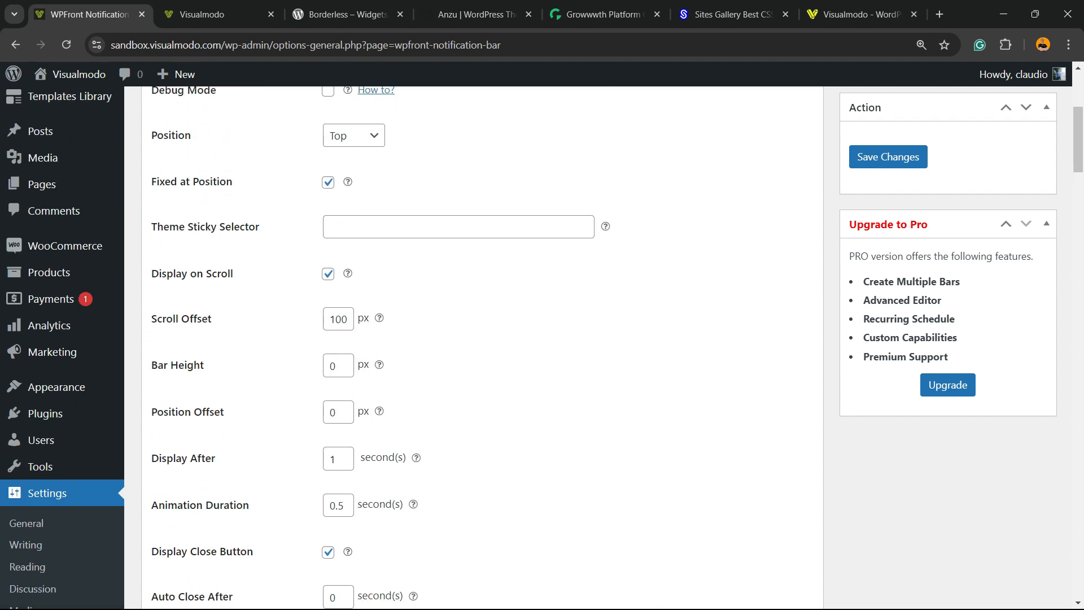
pyautogui.click(327, 274)
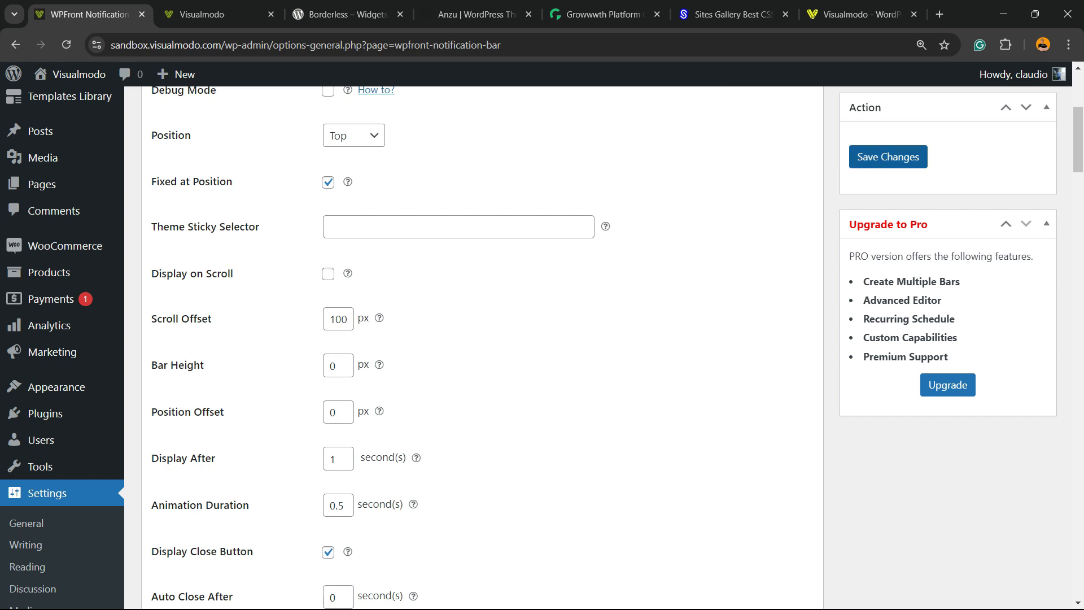
pyautogui.click(888, 157)
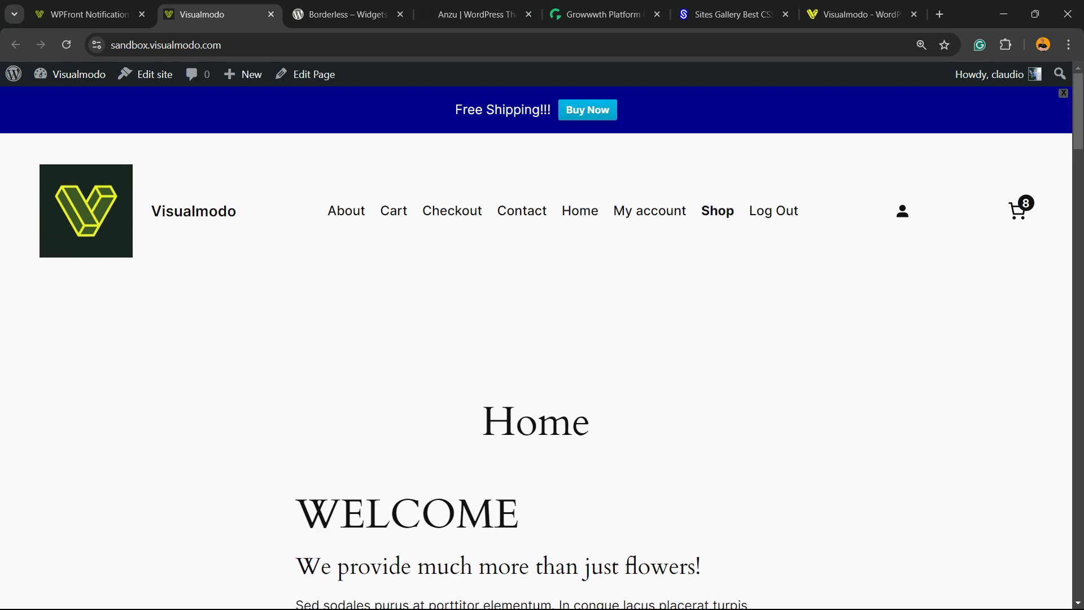
# Step: Scroll the live homepage to confirm the Free Shipping!!! bar stays pinned, then return to settings
pyautogui.scroll(-3)
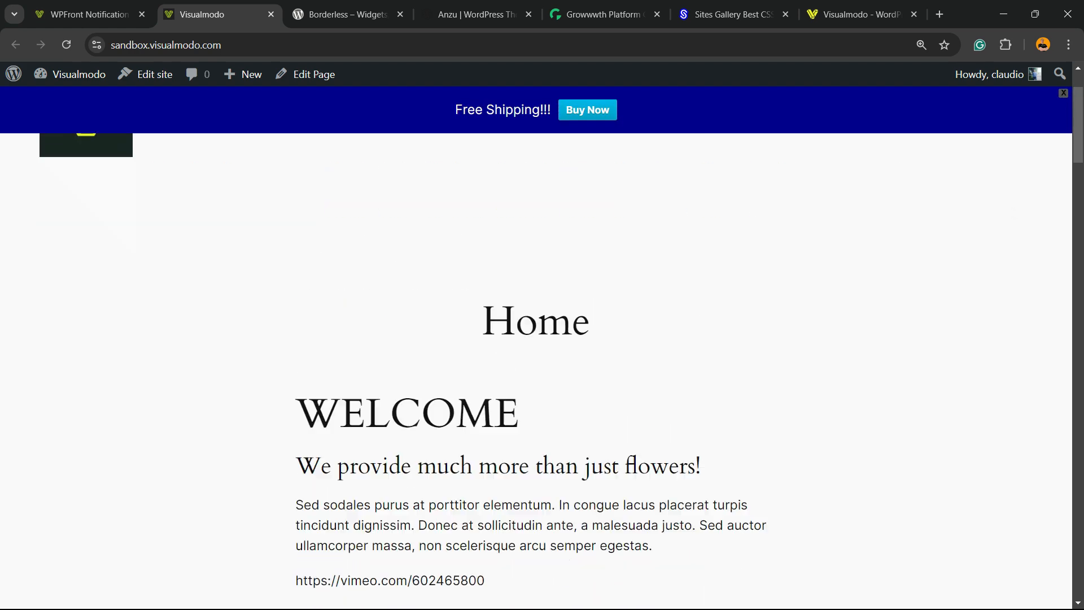
pyautogui.scroll(3)
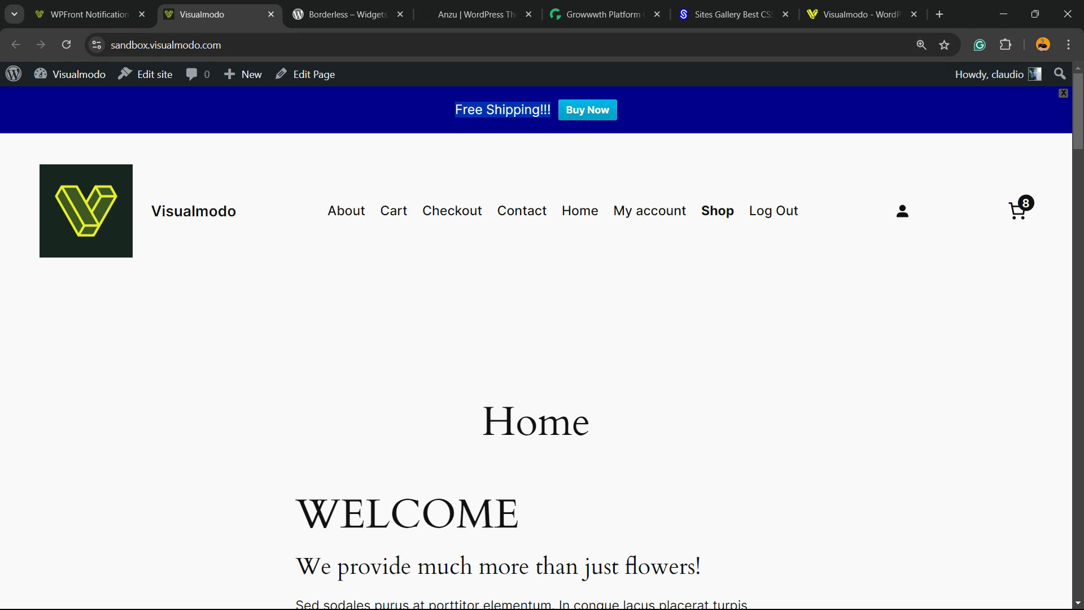
pyautogui.click(81, 14)
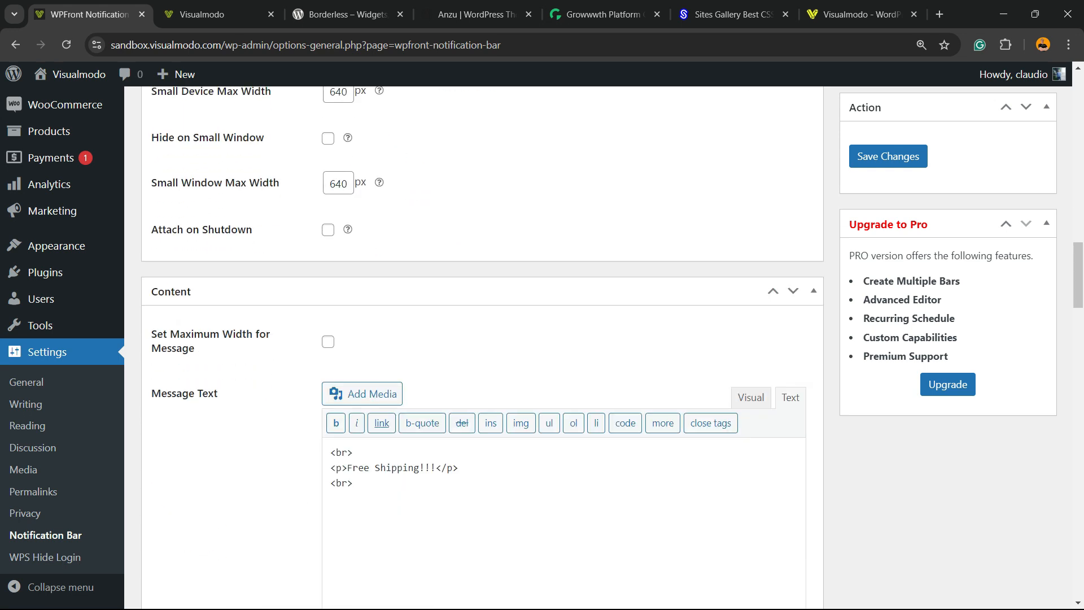
# Step: Toggle the Free Shipping!!! message through the Visual editor and back to Text
pyautogui.scroll(-3)
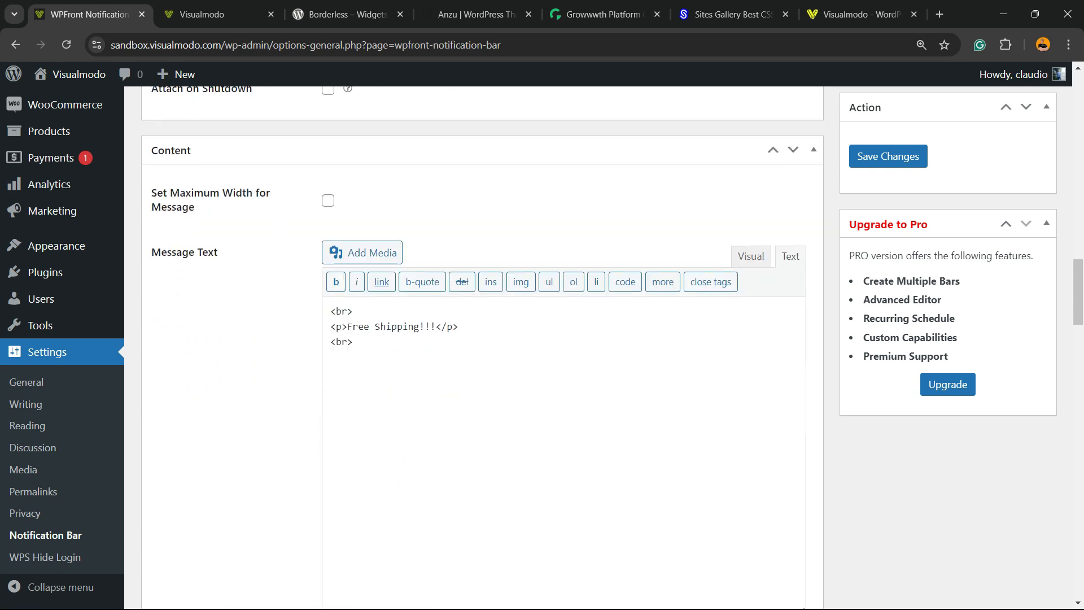
pyautogui.click(750, 256)
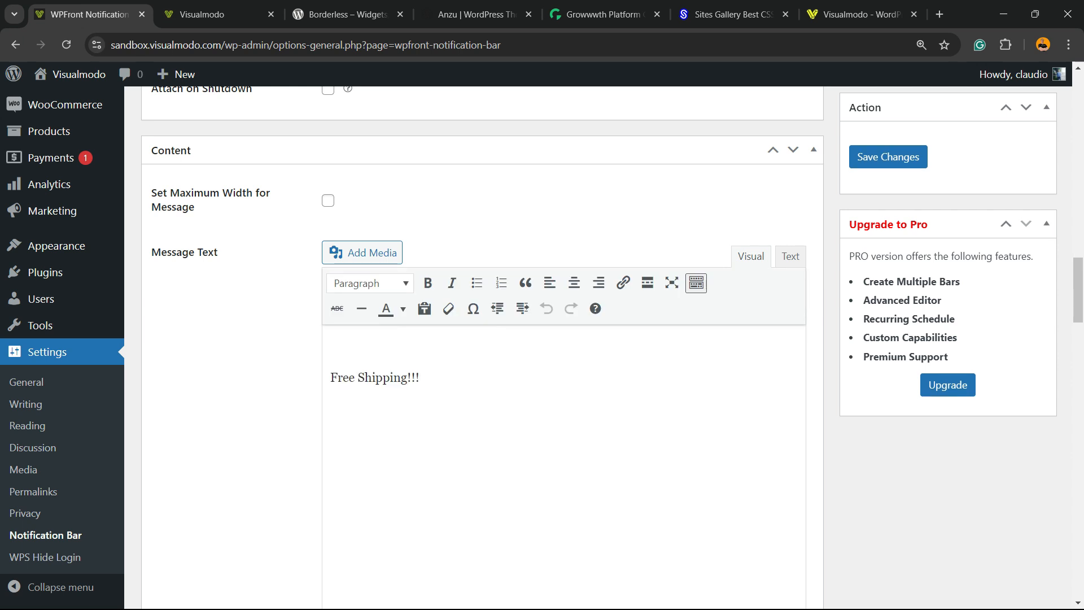
pyautogui.click(418, 378)
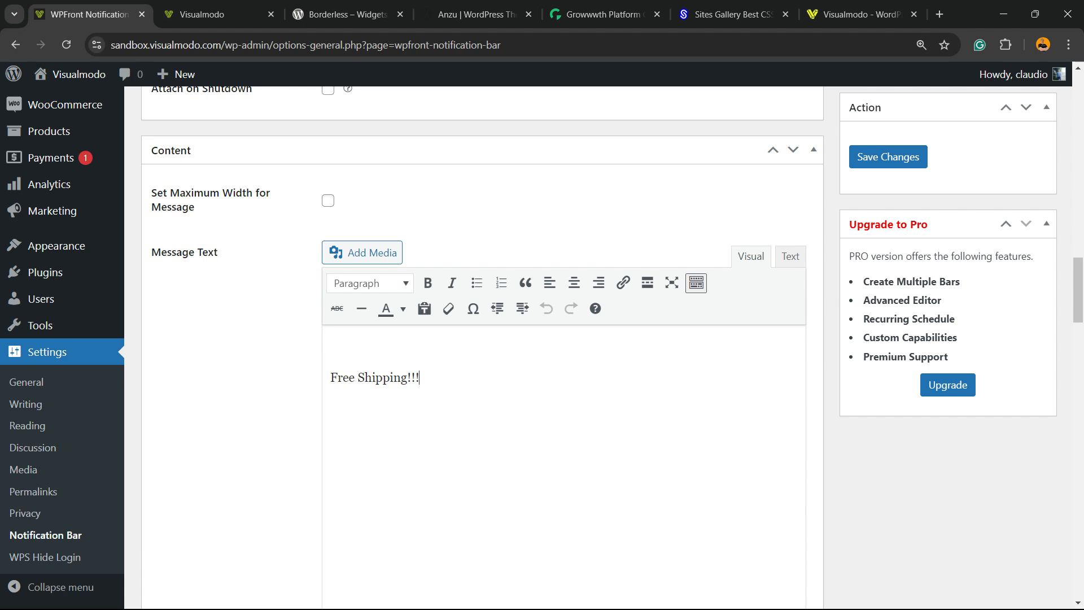
pyautogui.scroll(-3)
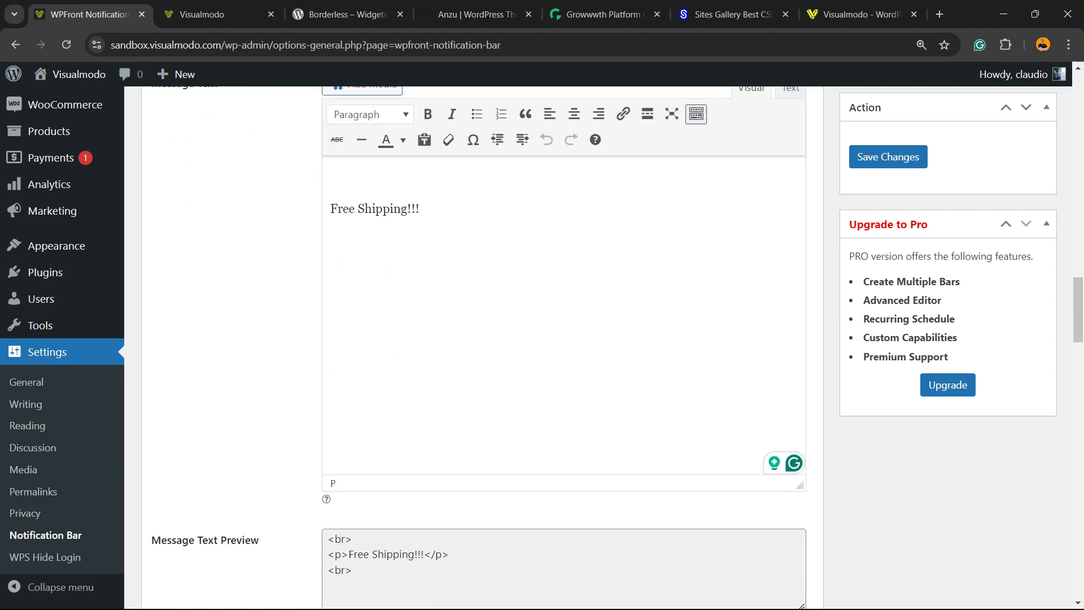
pyautogui.scroll(3)
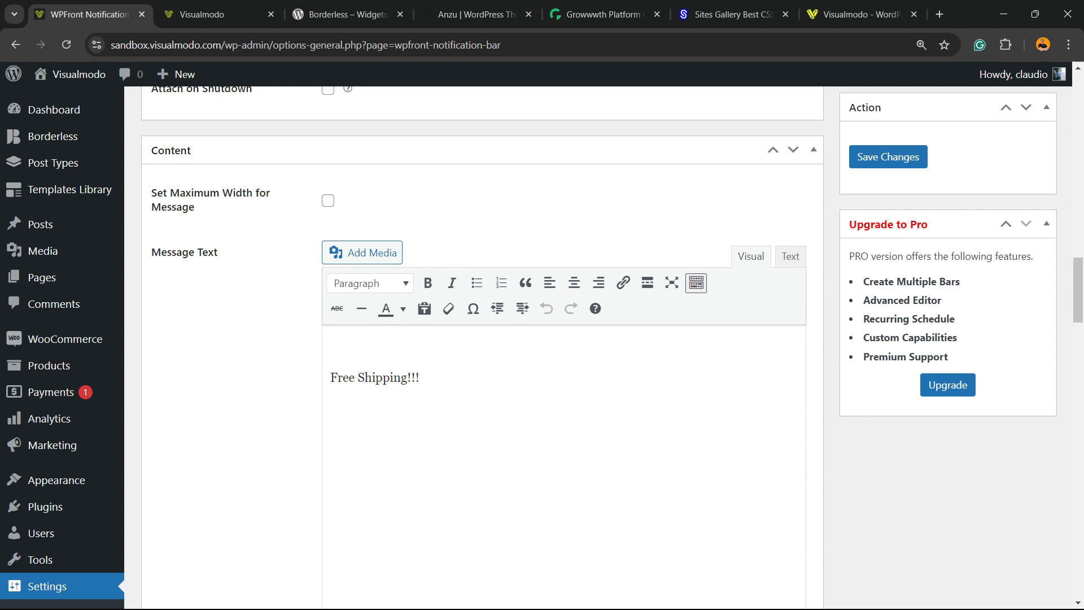
pyautogui.click(789, 257)
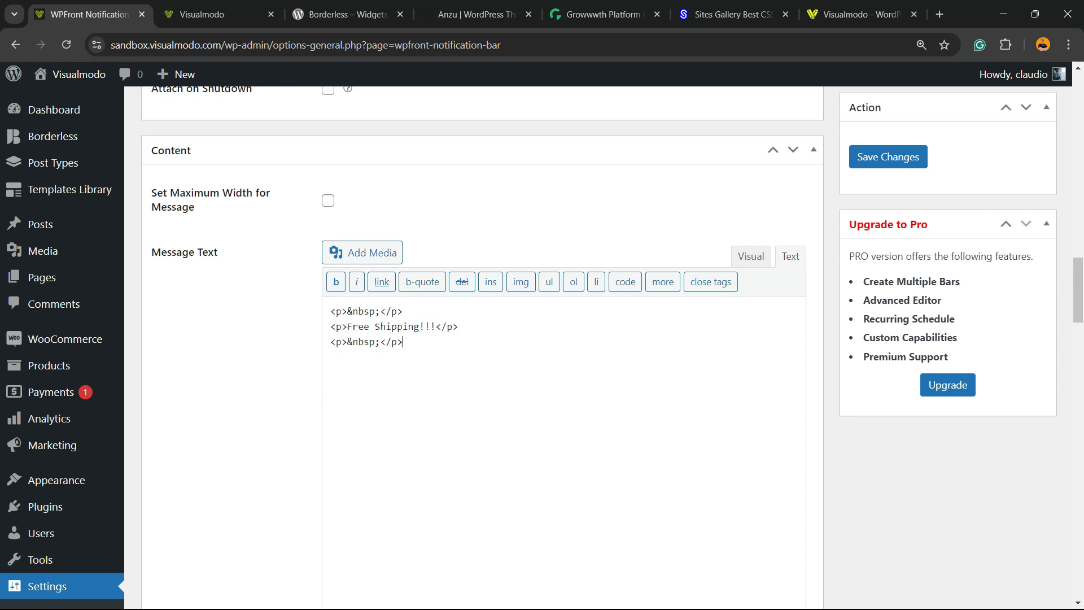
pyautogui.scroll(-3)
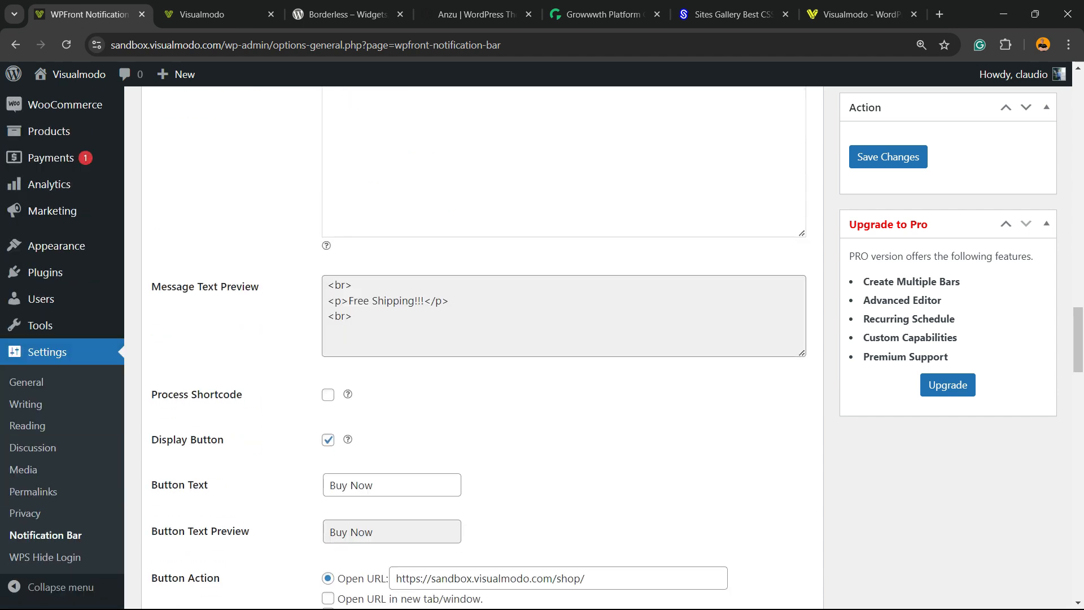
pyautogui.scroll(-3)
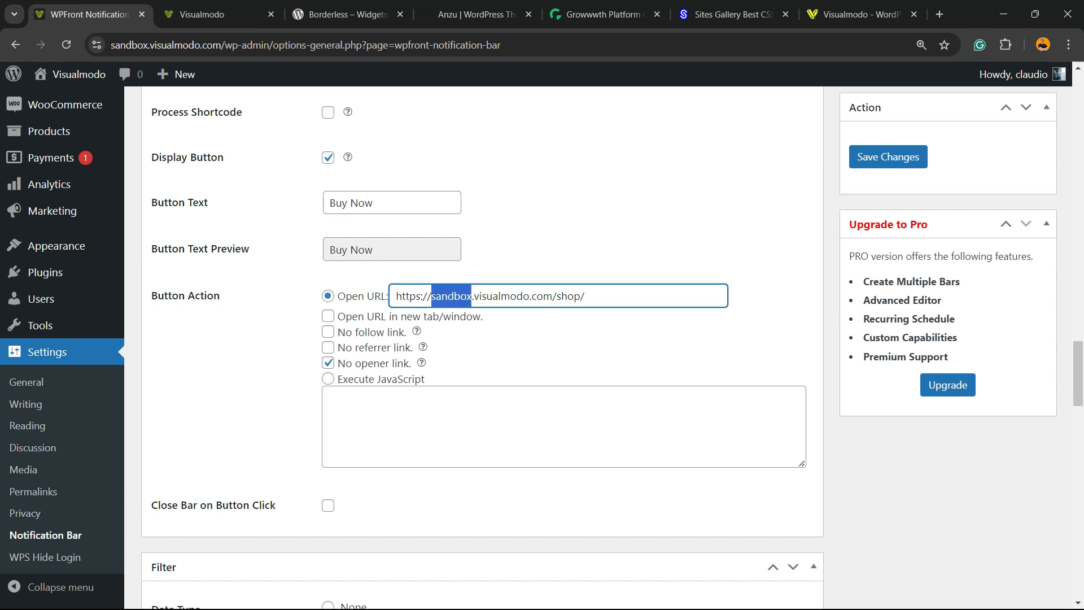
pyautogui.click(215, 13)
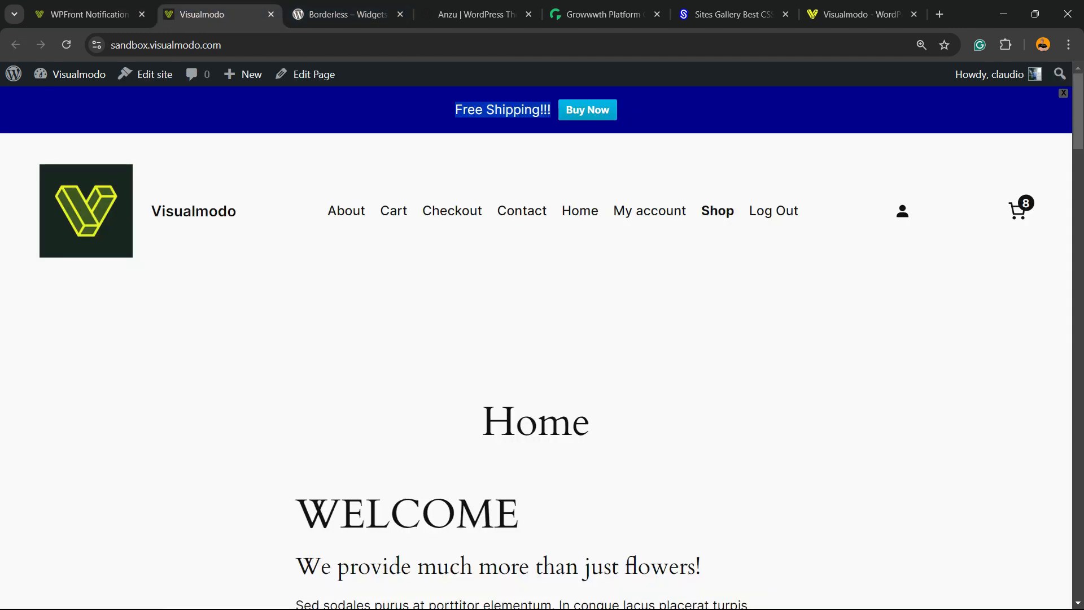
pyautogui.click(83, 14)
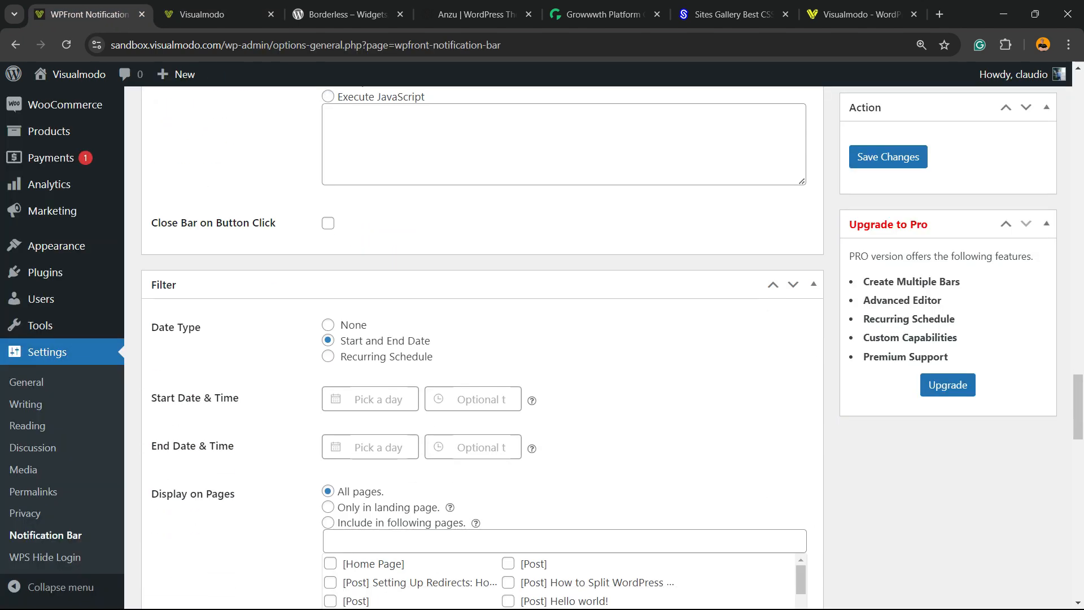
pyautogui.scroll(-3)
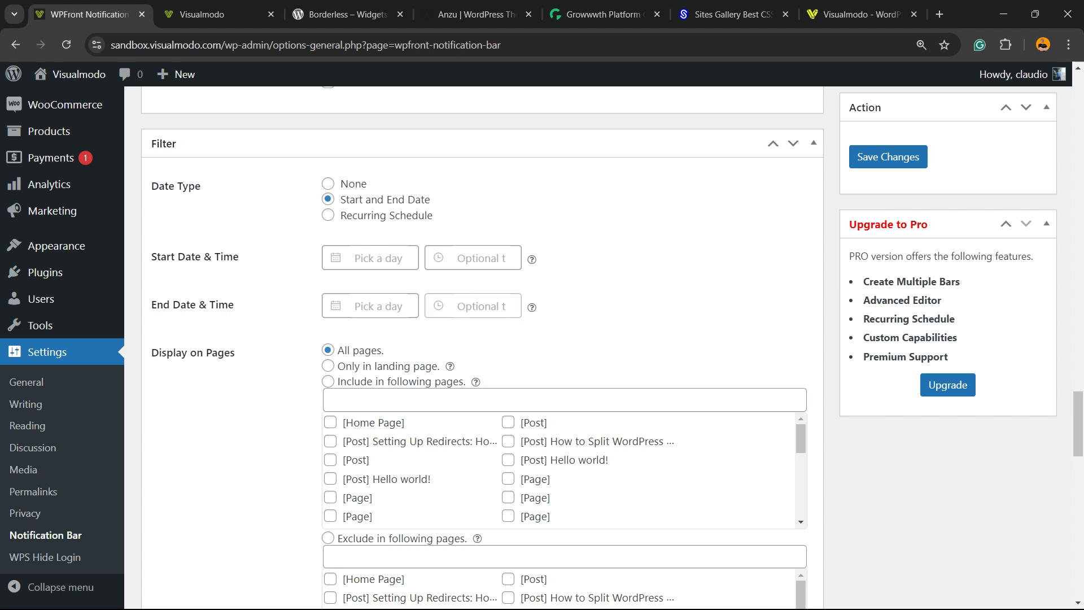
pyautogui.scroll(-3)
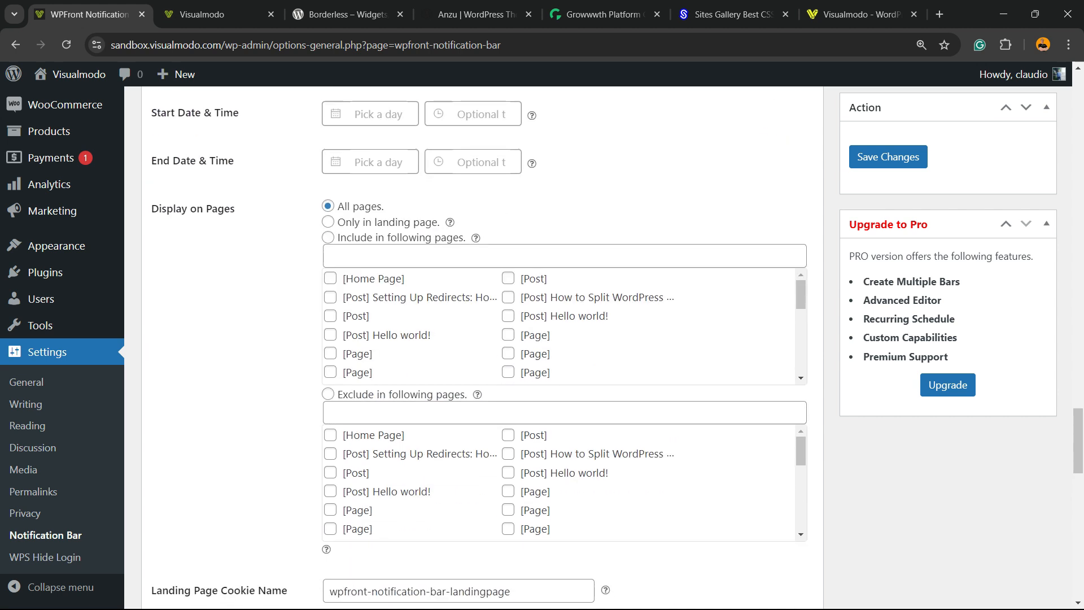
pyautogui.scroll(-3)
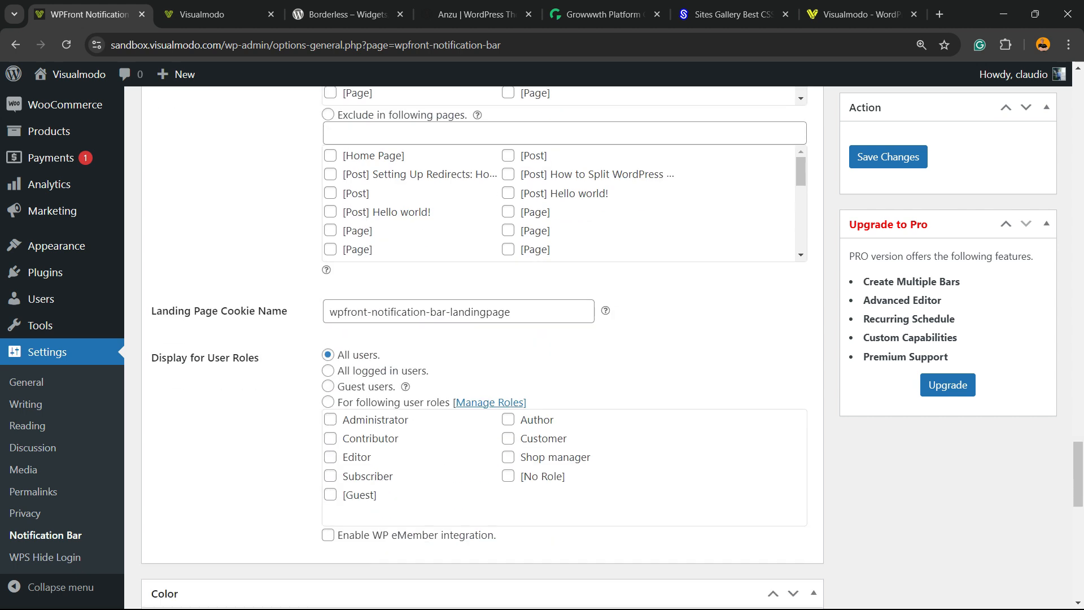
# Step: Set the bar colour to black (#000000) and message text to yellow (#FFFF00)
pyautogui.scroll(-3)
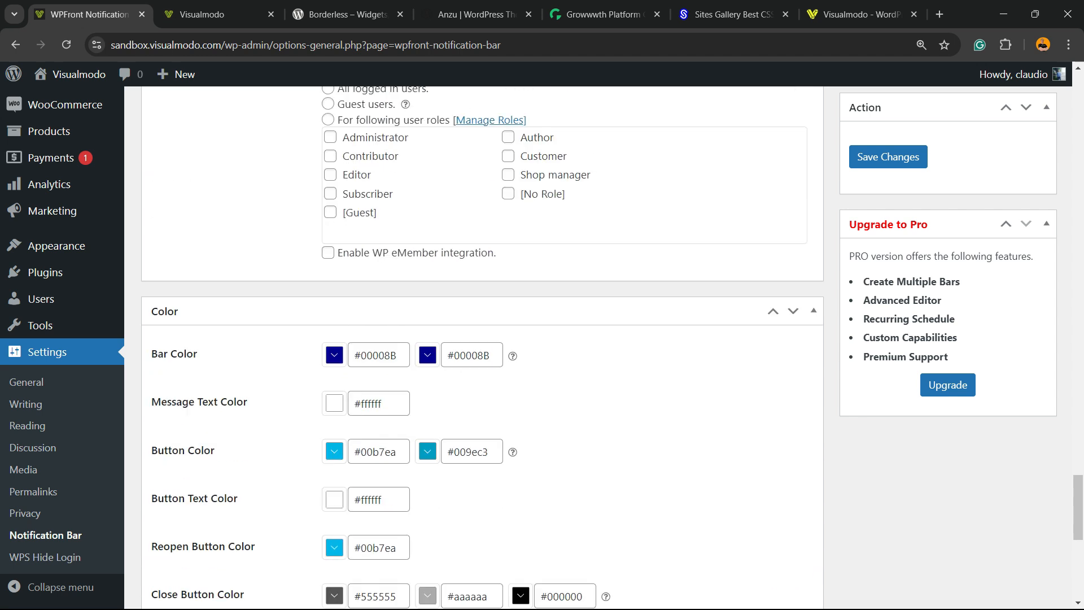
pyautogui.scroll(-3)
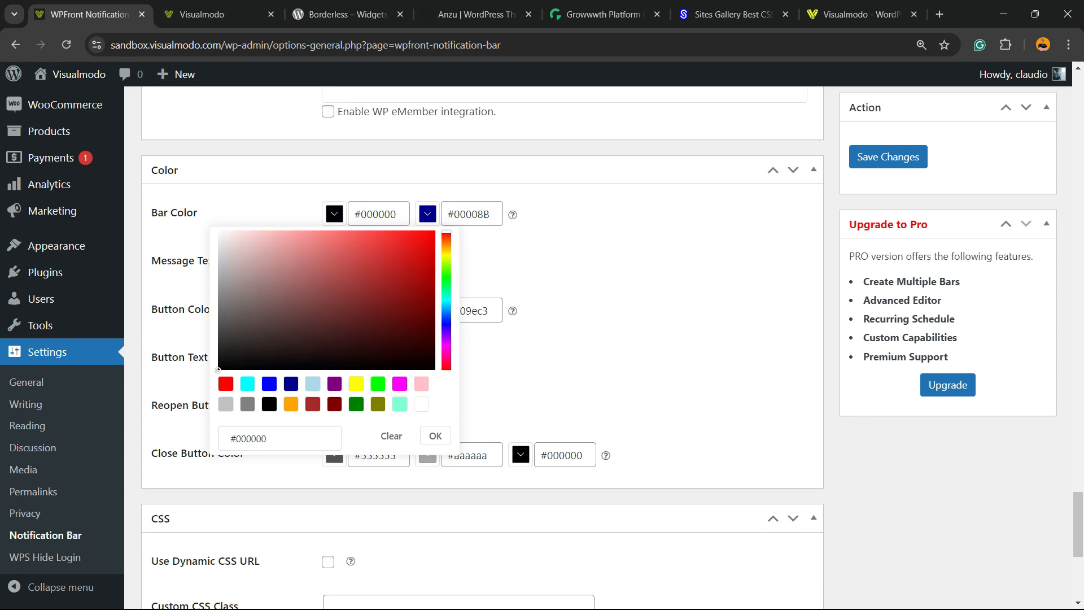
pyautogui.click(426, 212)
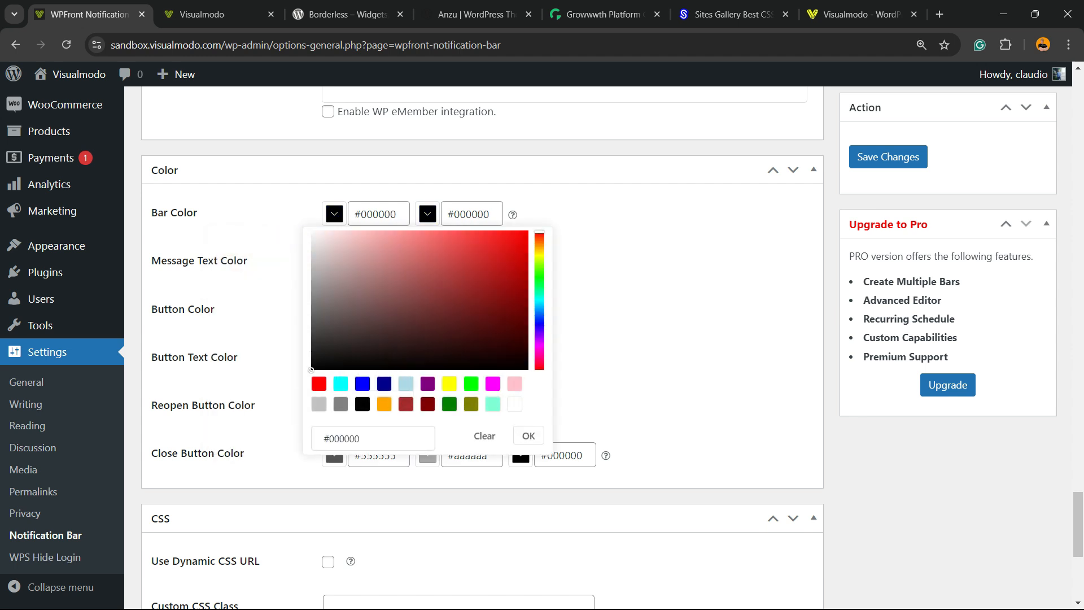
pyautogui.click(527, 435)
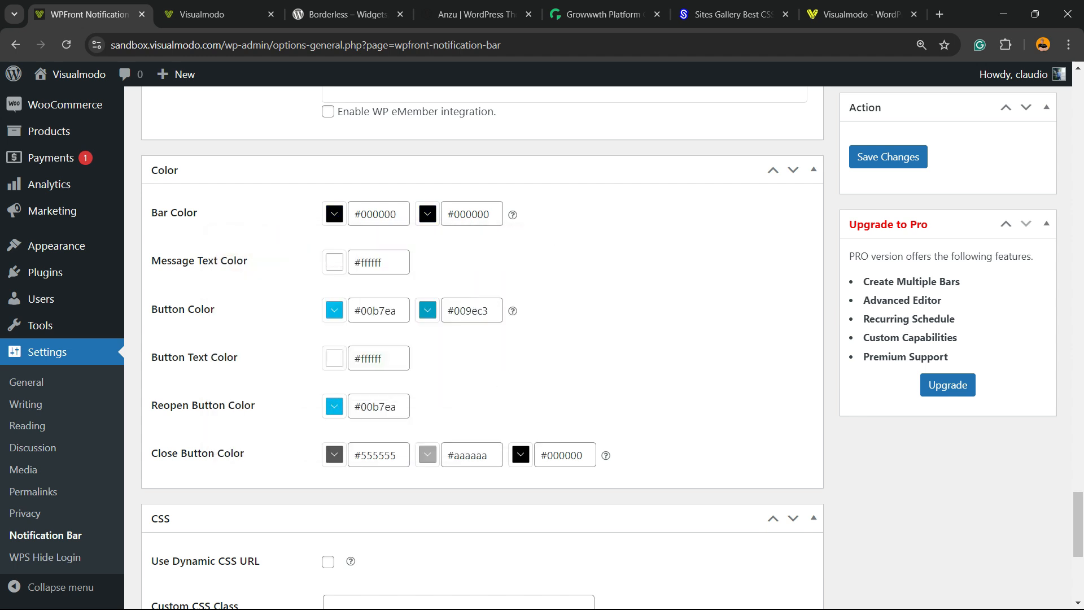
pyautogui.click(333, 262)
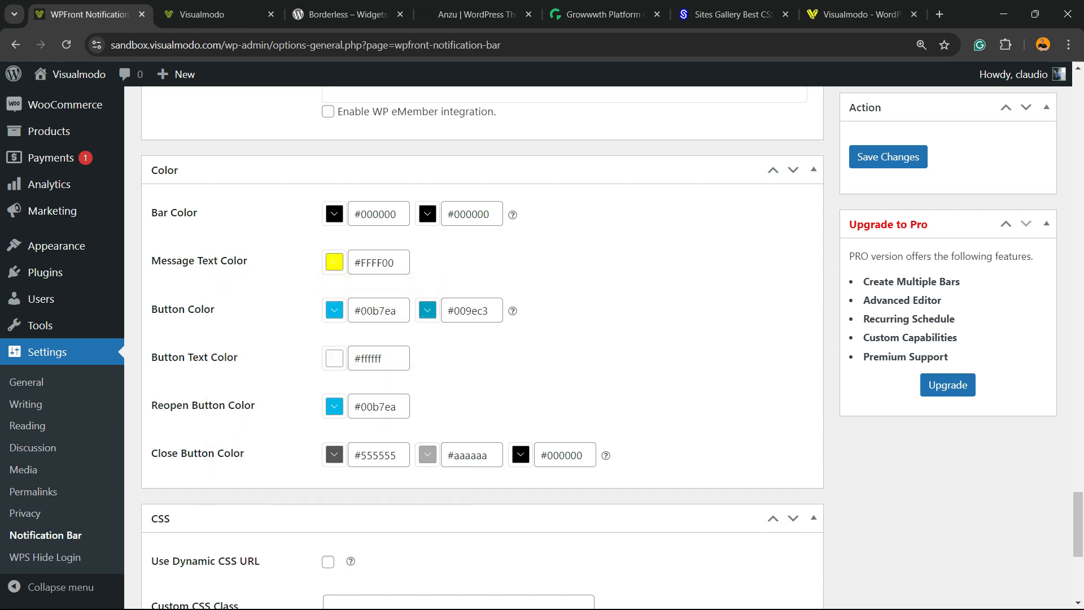
# Step: Make the button light blue (#ADD8E6) with black (#000000) button text
pyautogui.click(333, 310)
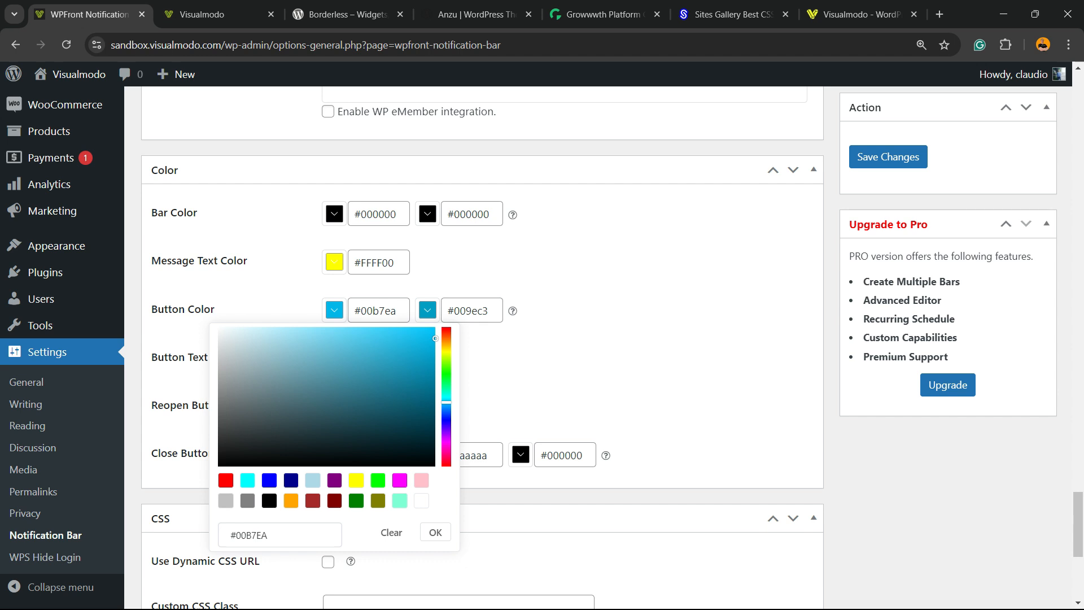
pyautogui.click(427, 309)
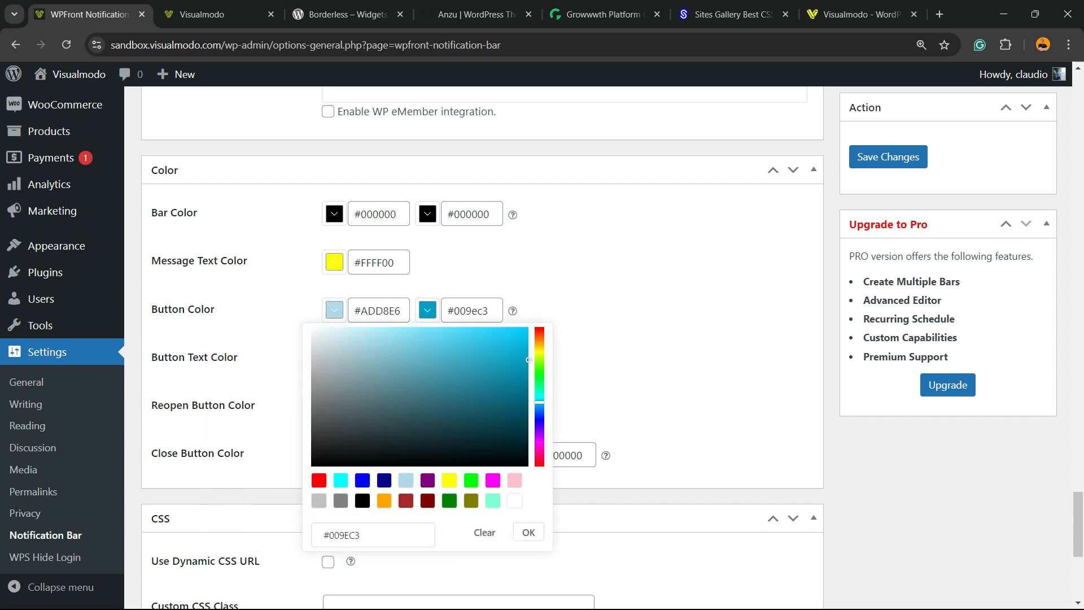
pyautogui.click(527, 532)
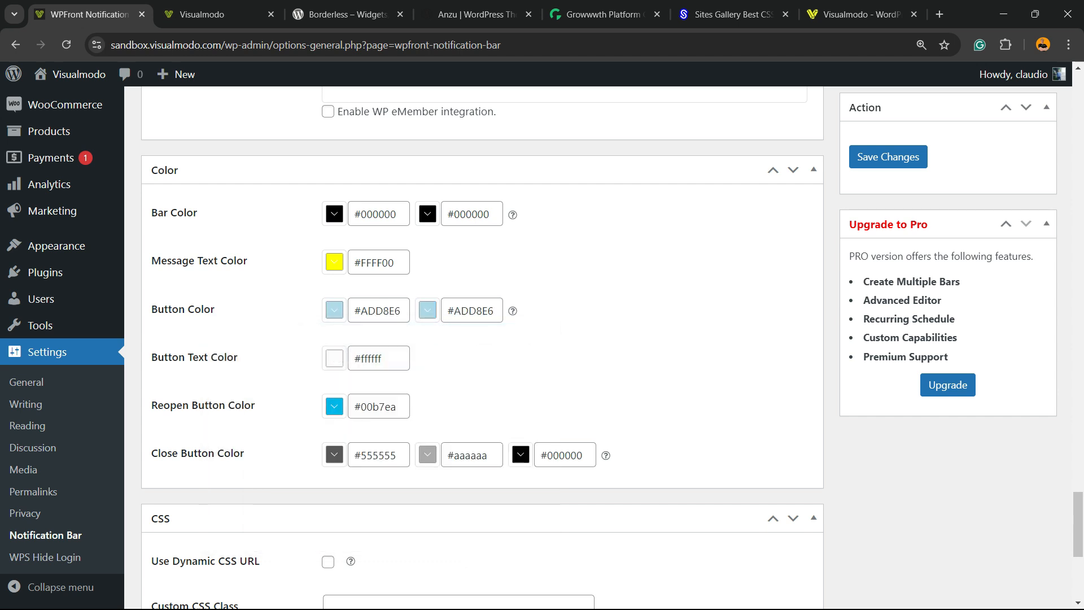
pyautogui.click(334, 358)
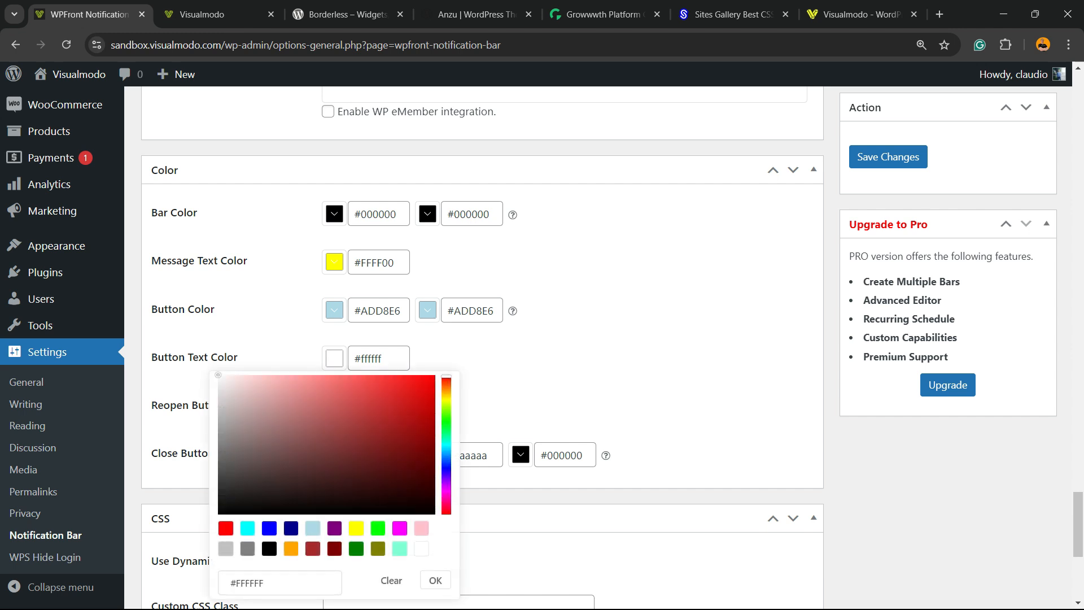
pyautogui.click(270, 547)
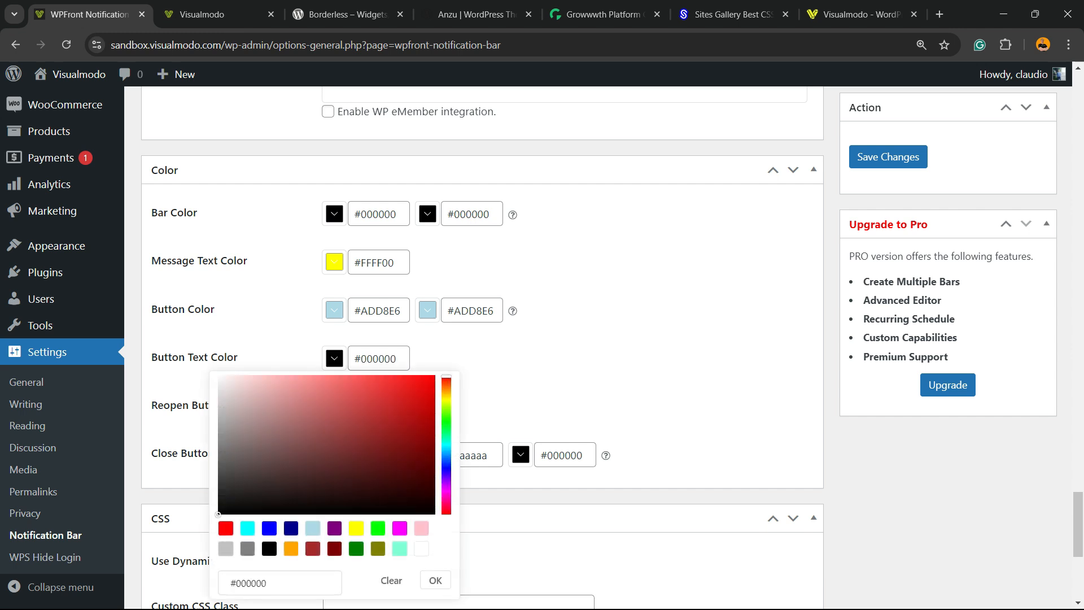
pyautogui.click(434, 580)
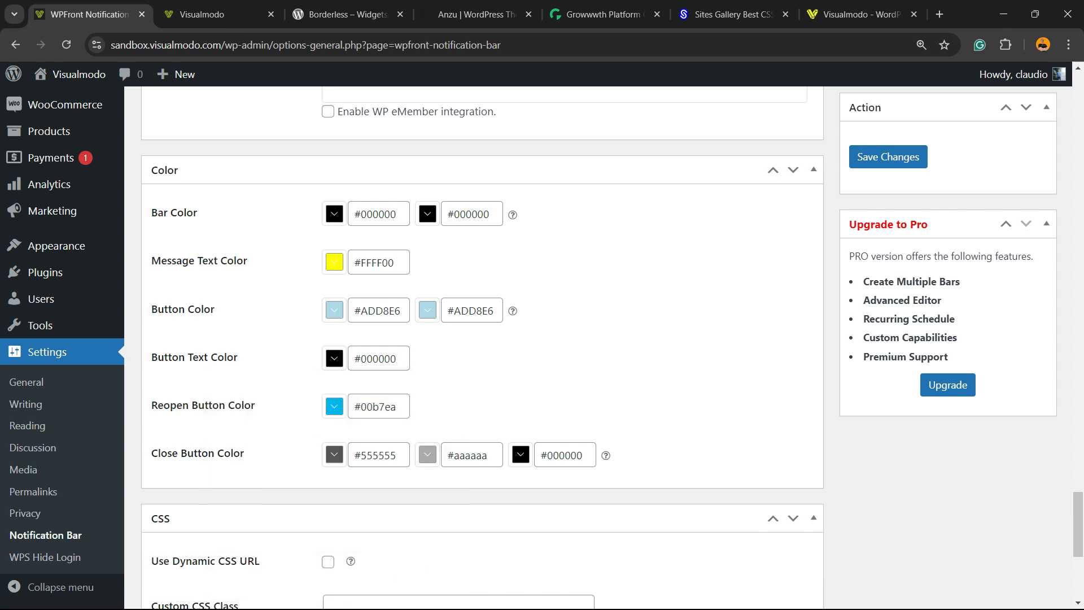
# Step: Save the colours, reload the live site to check the restyled bar, then return to settings
pyautogui.scroll(3)
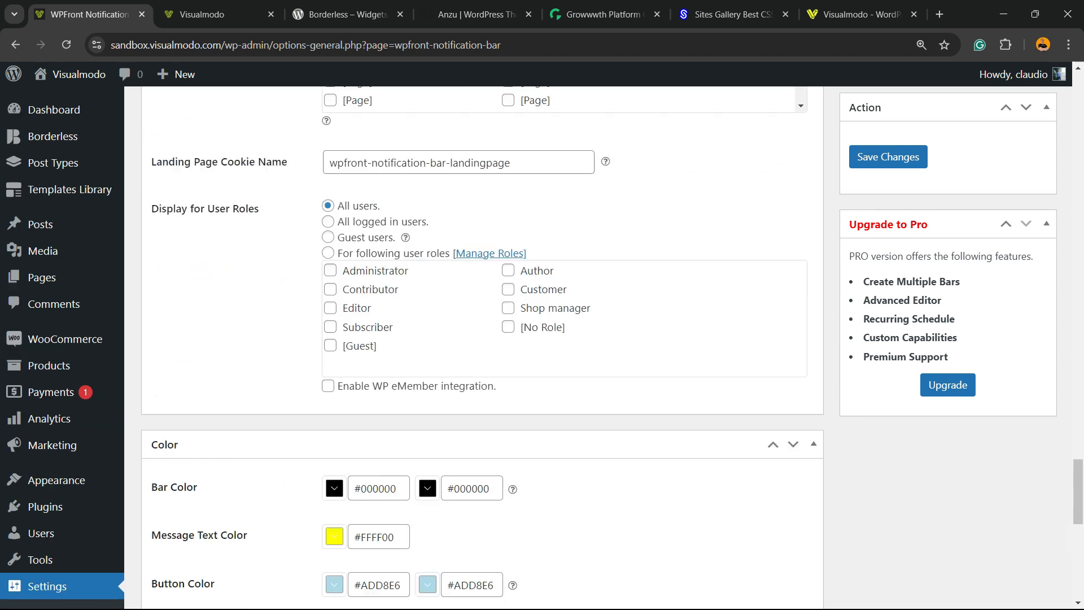
pyautogui.click(888, 156)
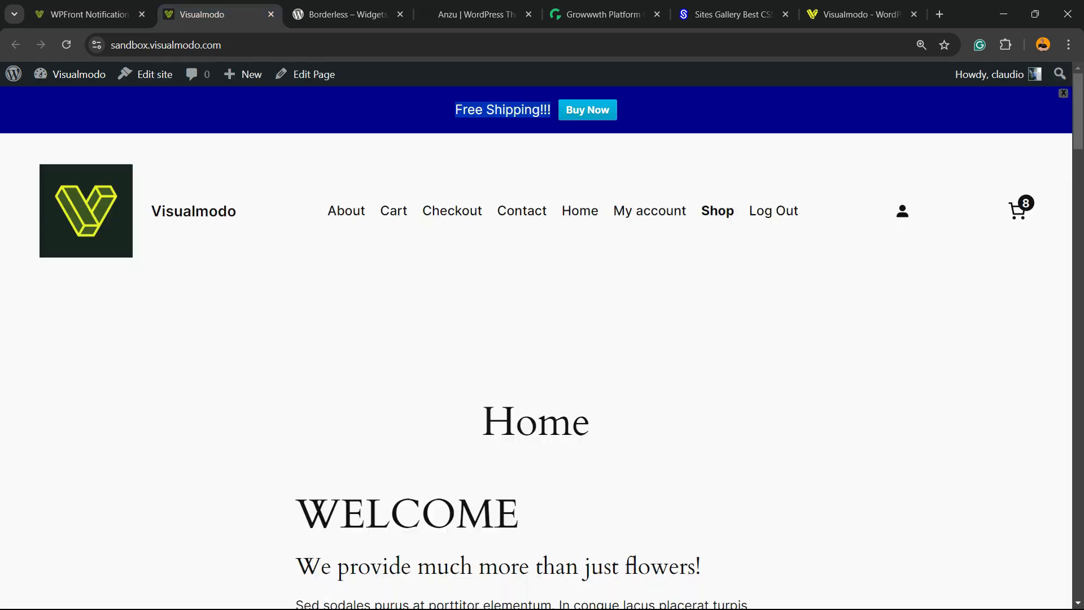
pyautogui.click(1063, 93)
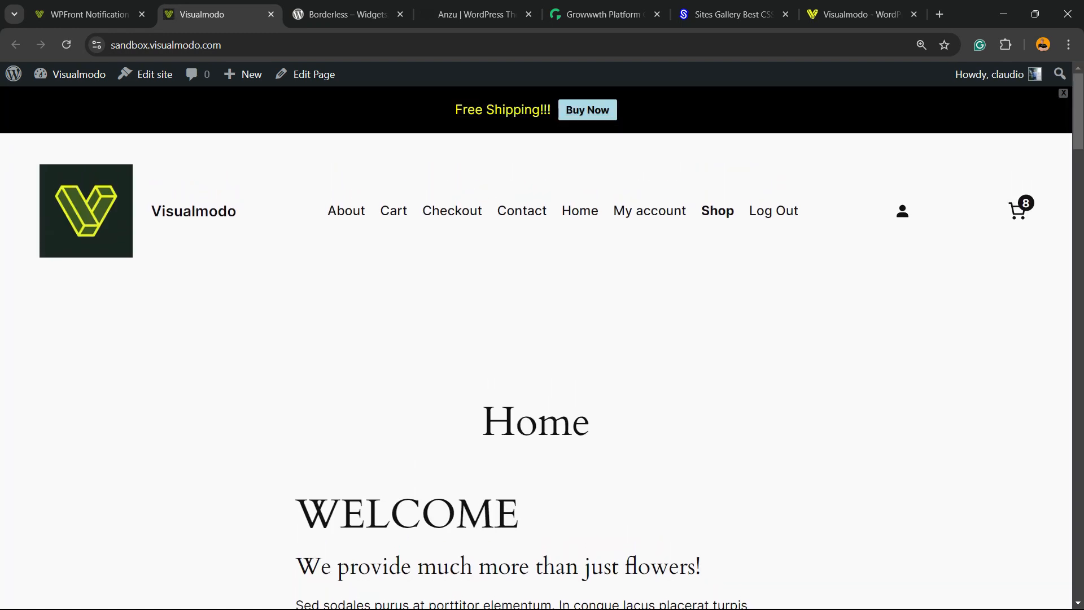
pyautogui.click(83, 13)
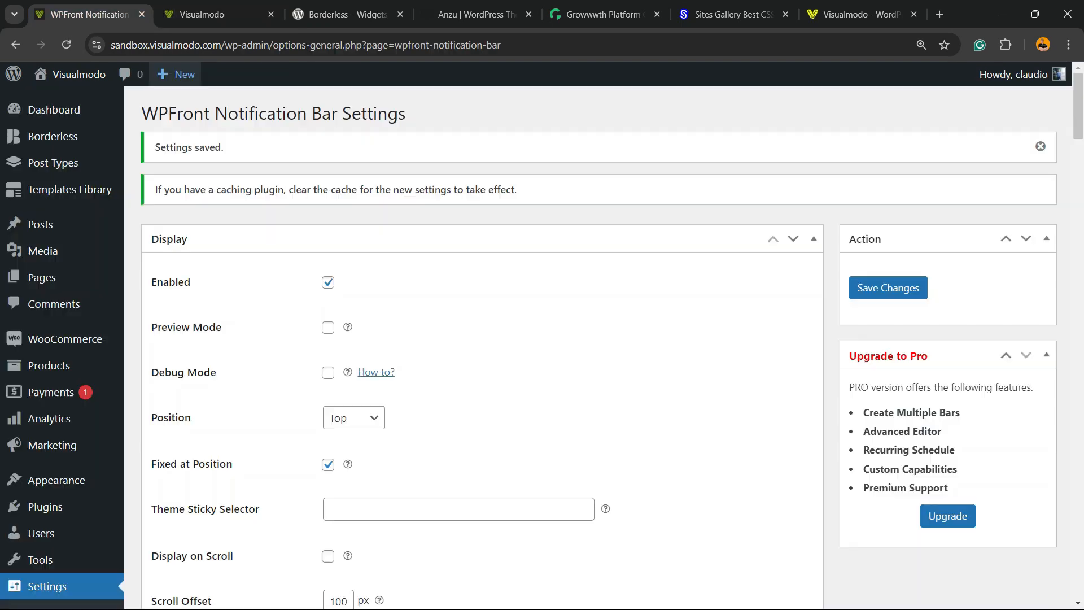
# Step: Scroll through the saved settings, then visit the Visualmodo YouTube channel and Borderless plugin page
pyautogui.scroll(-3)
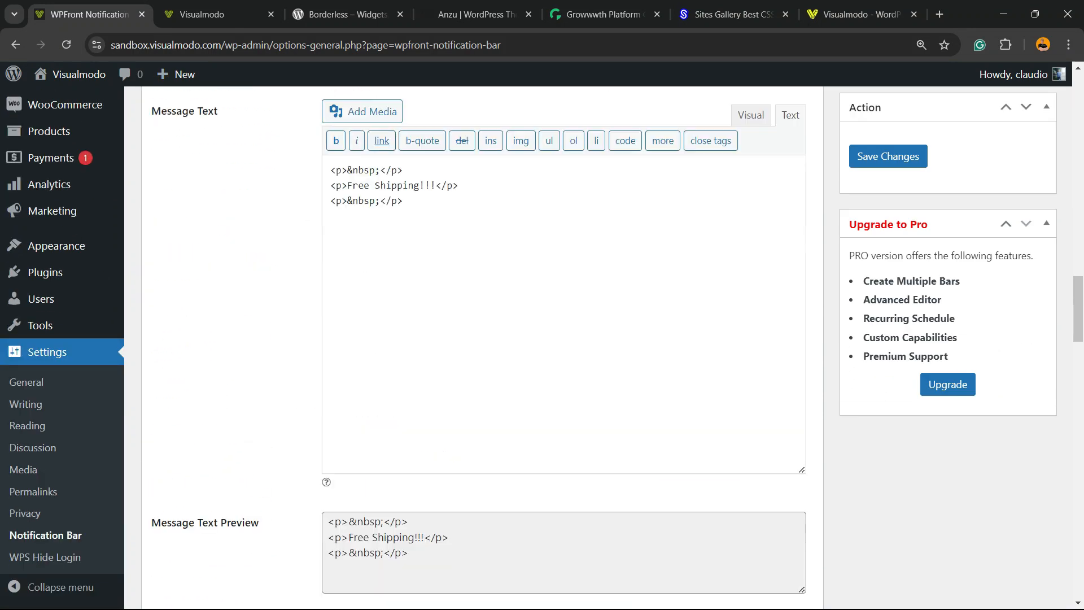
pyautogui.scroll(-3)
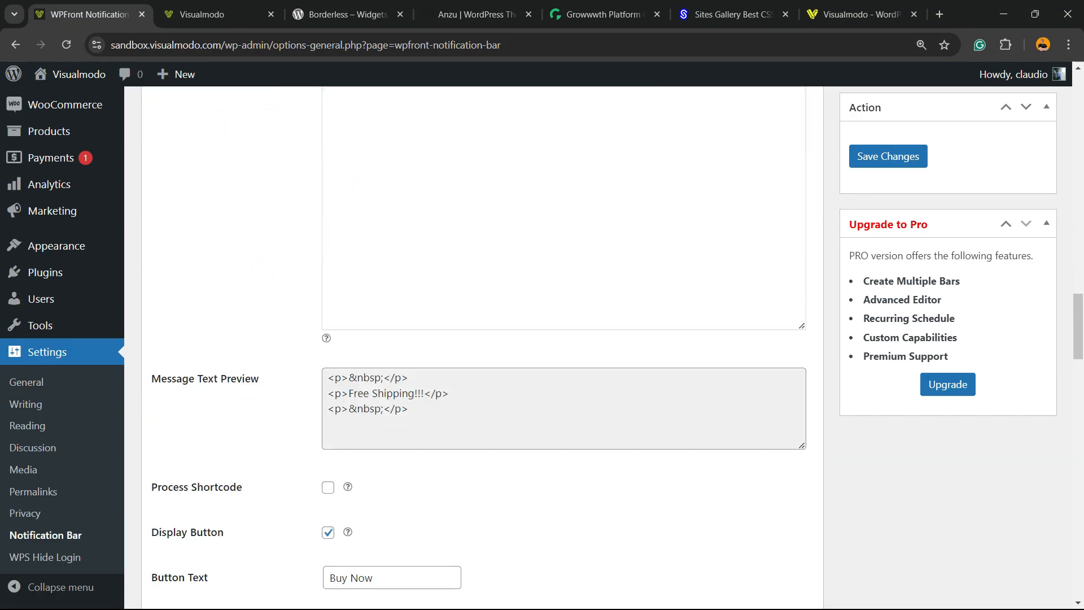
pyautogui.scroll(-3)
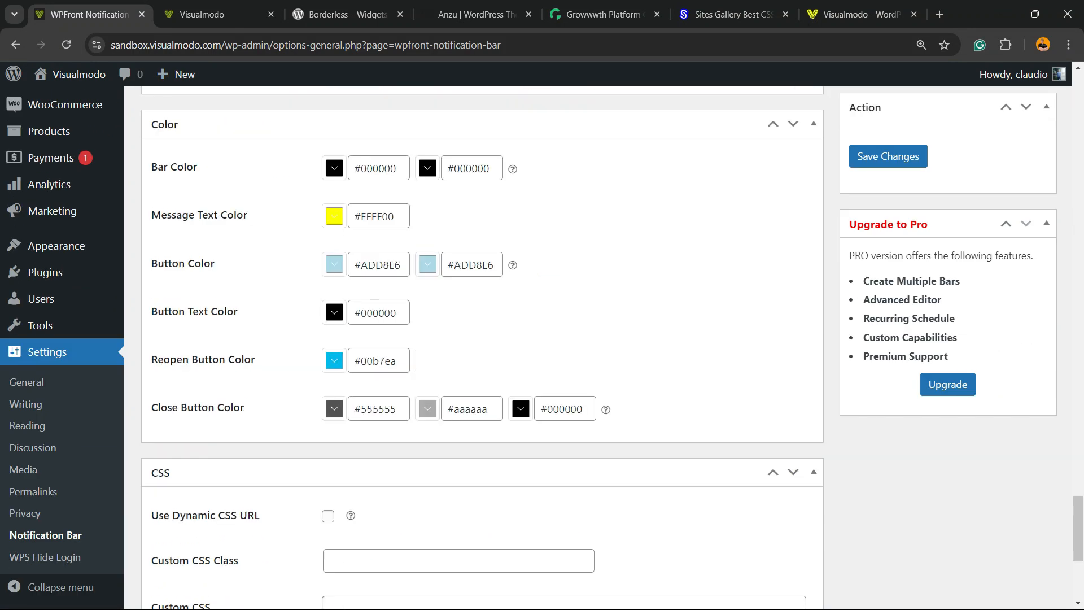
pyautogui.scroll(-3)
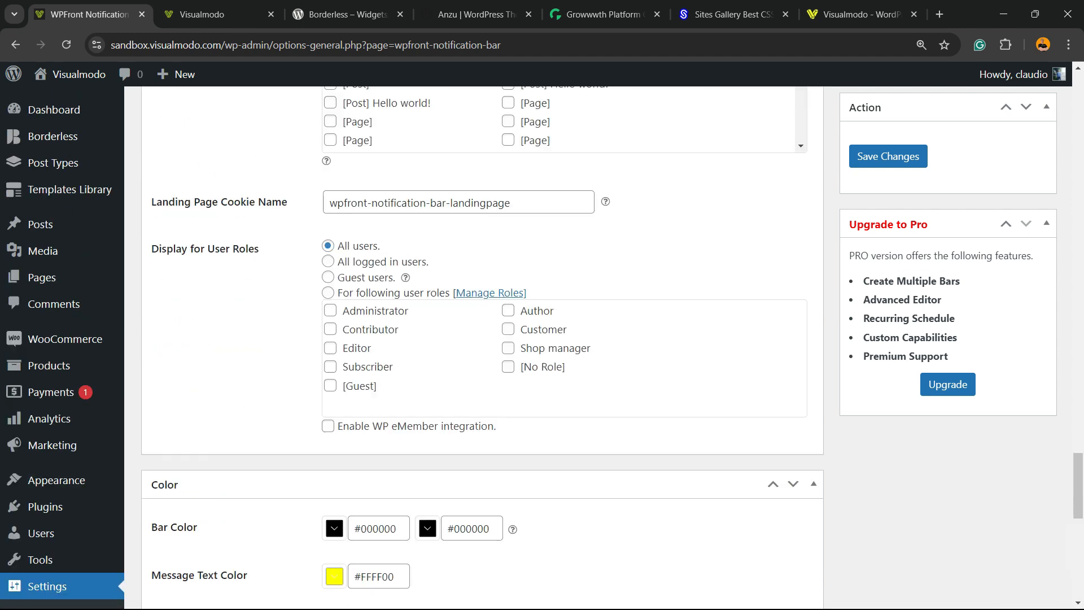
pyautogui.click(194, 14)
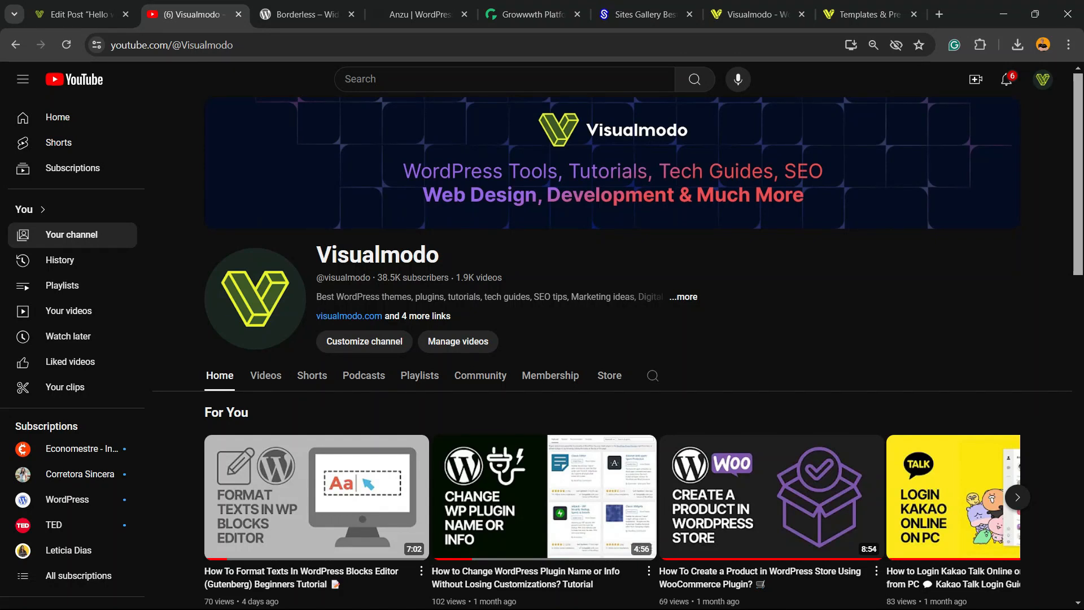
pyautogui.moveTo(979, 206)
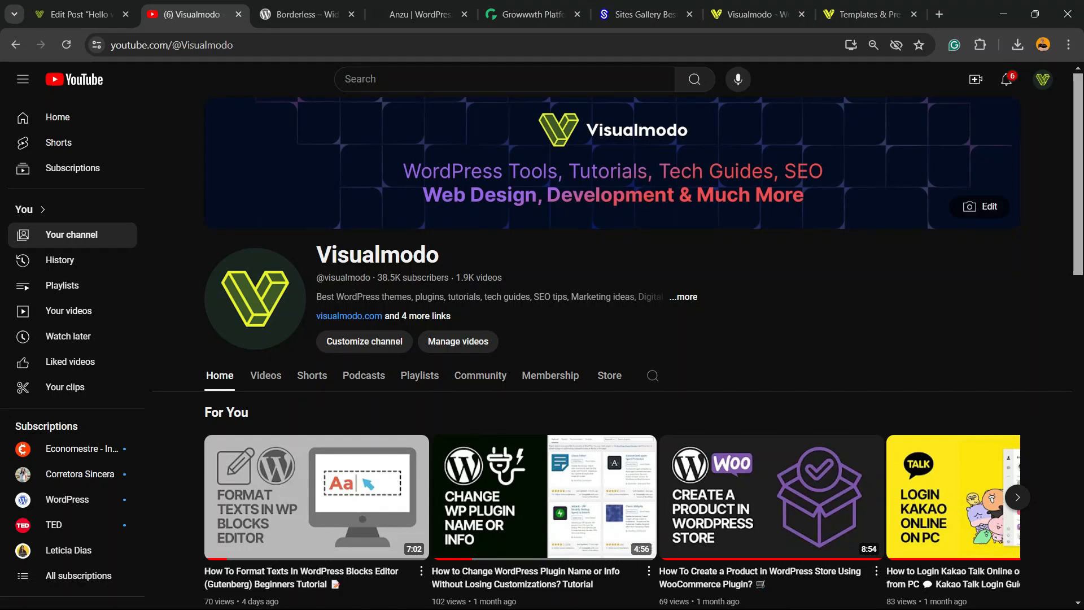
pyautogui.click(302, 13)
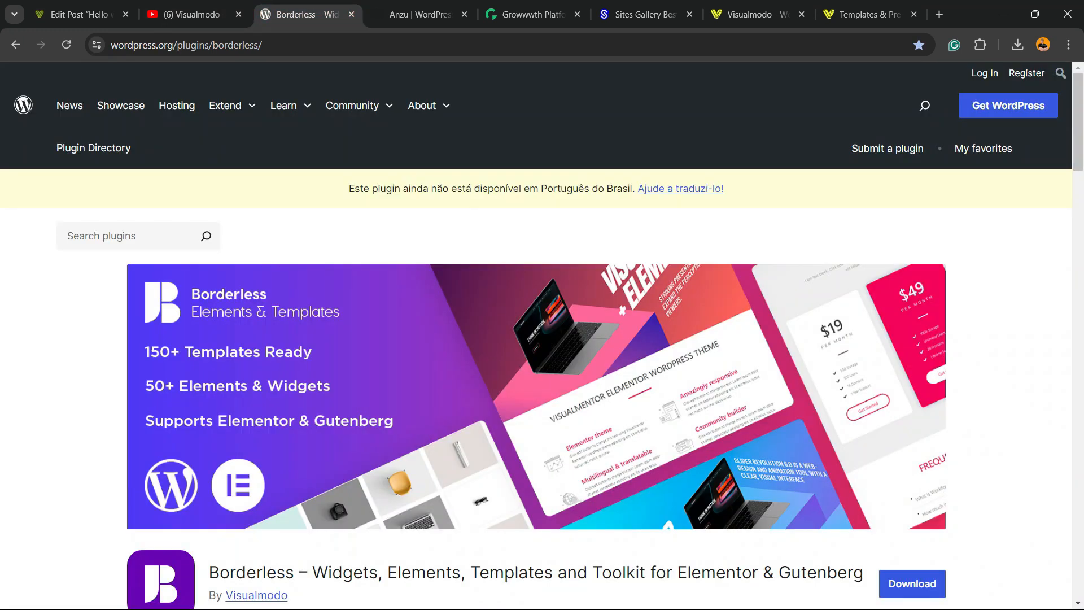
# Step: Browse the Anzu theme's downloads chart and download panel, then switch to Growwwth
pyautogui.scroll(-3)
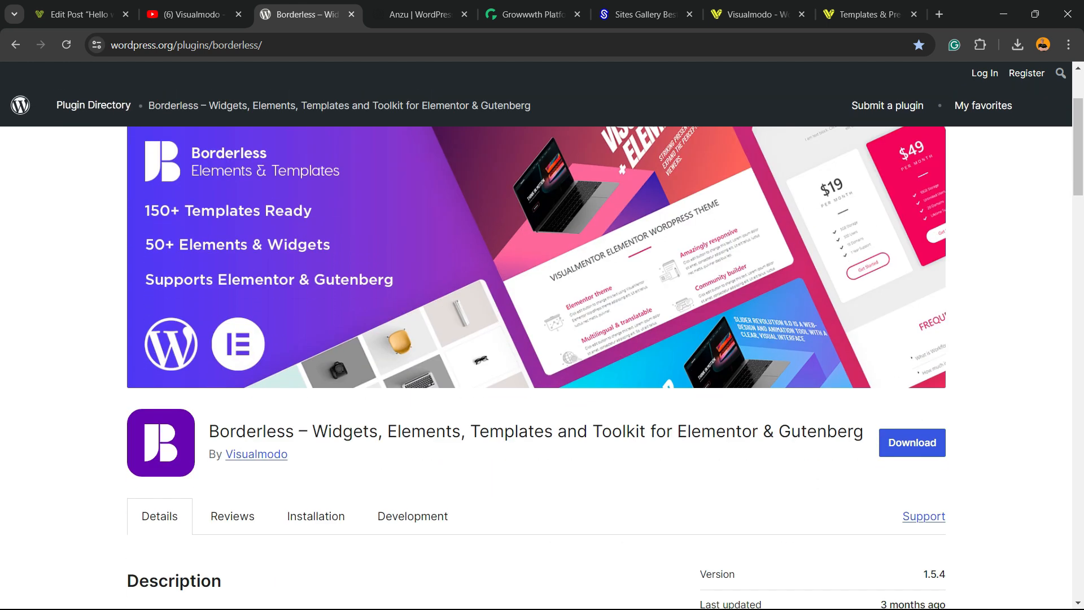
pyautogui.click(415, 14)
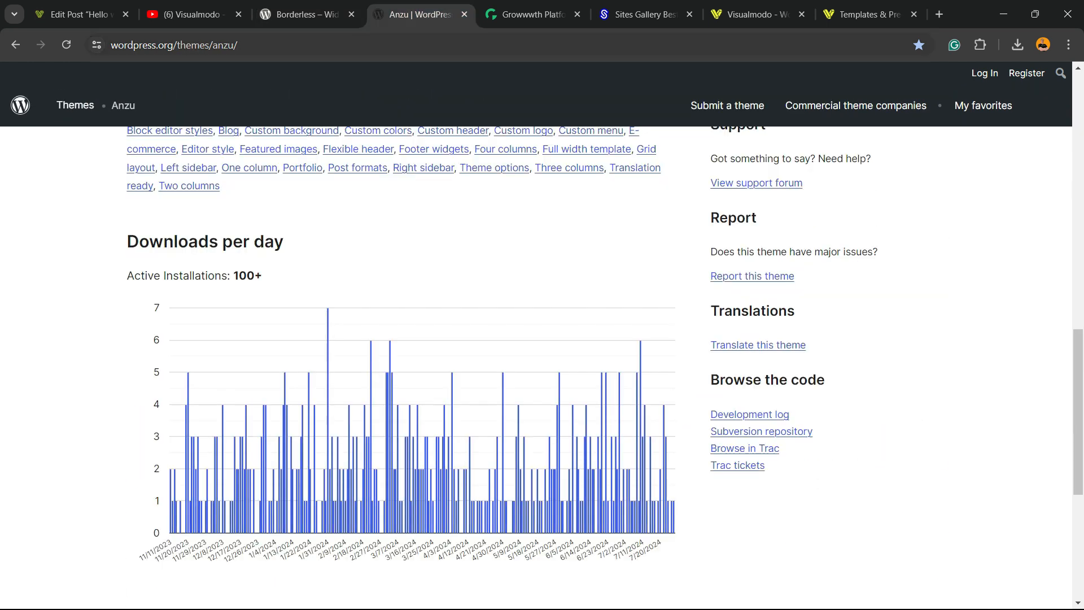
pyautogui.scroll(3)
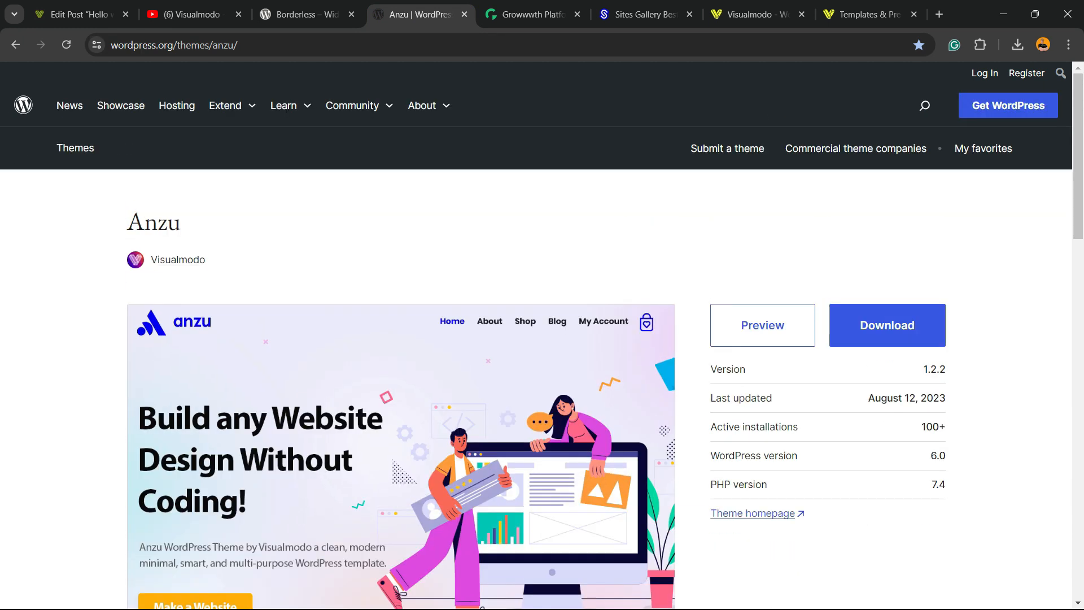
pyautogui.moveTo(177, 259)
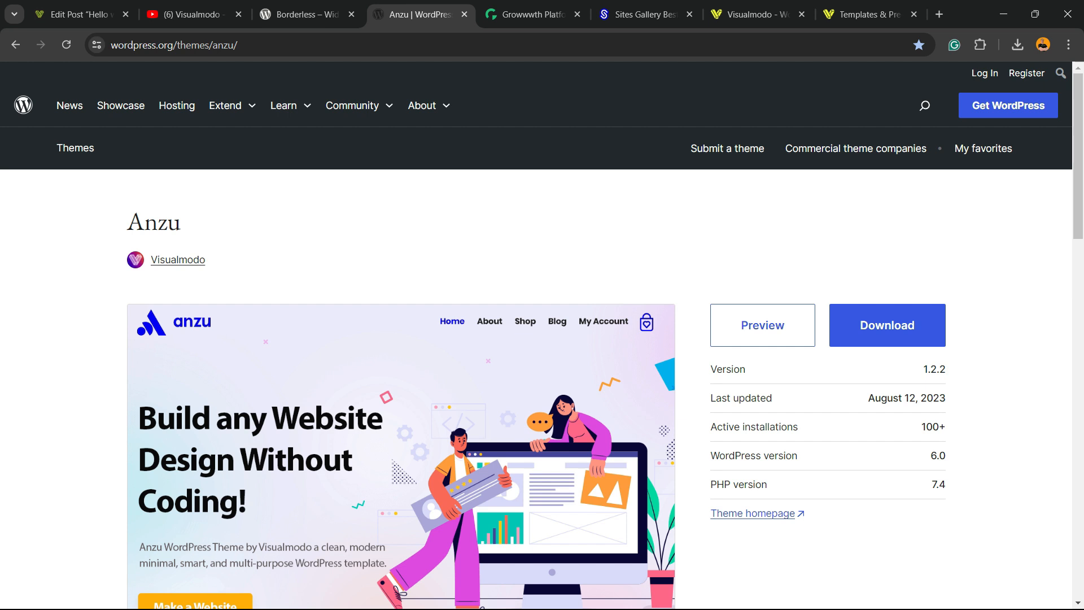
pyautogui.click(529, 13)
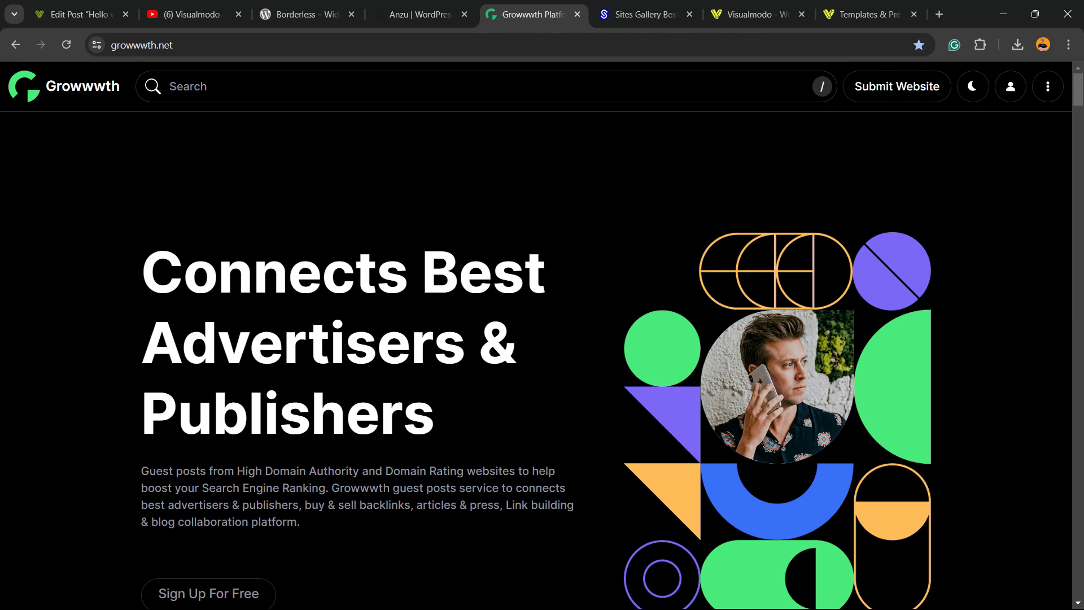
# Step: Scroll Growwwth's Latest Websites cards showing publishing prices, link types and counts
pyautogui.scroll(-3)
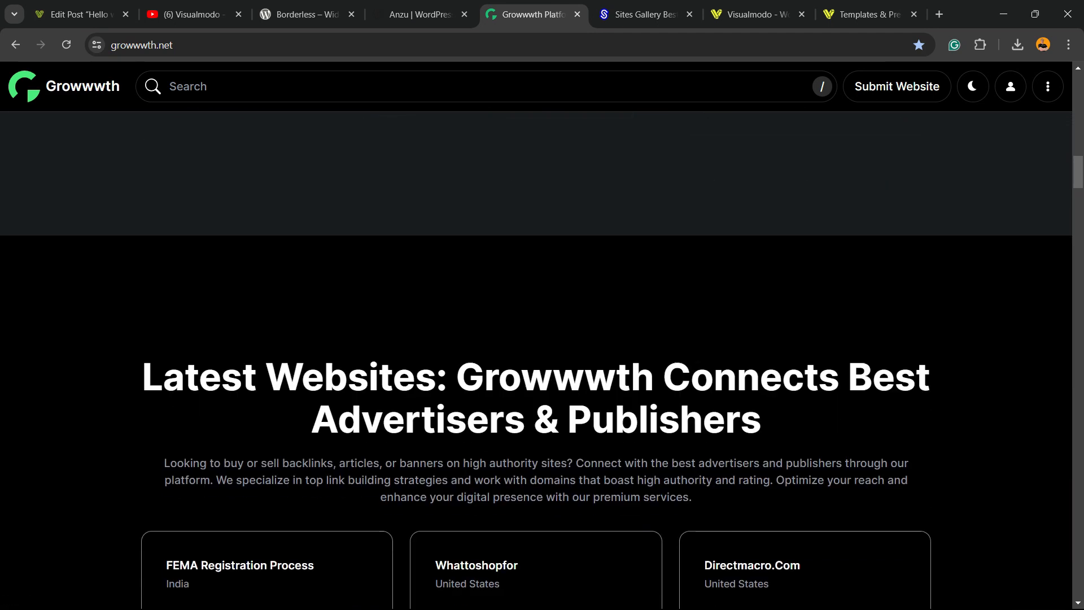
pyautogui.scroll(-3)
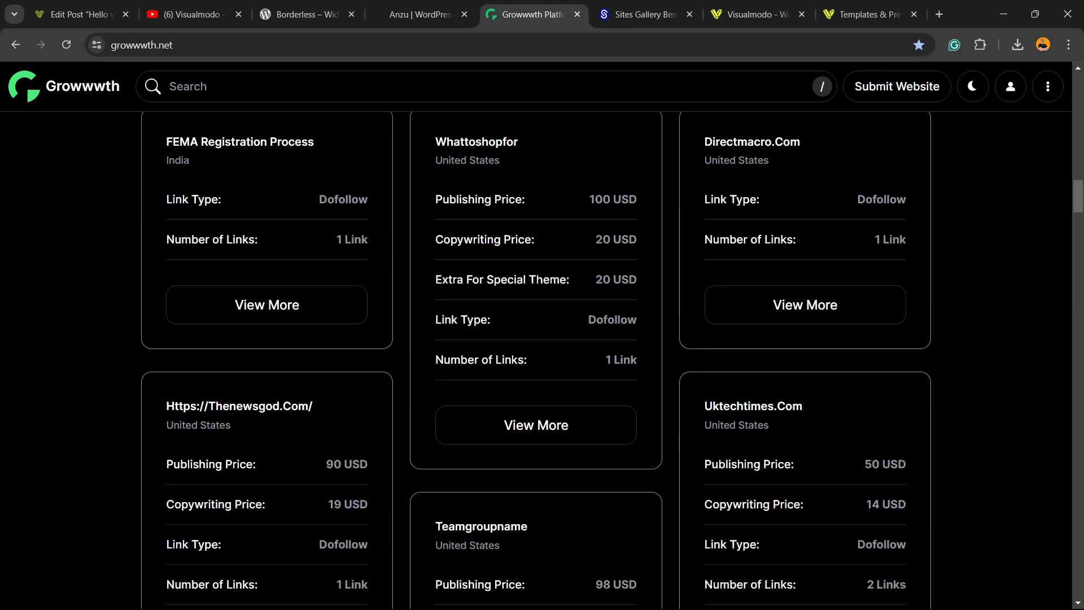
pyautogui.scroll(-3)
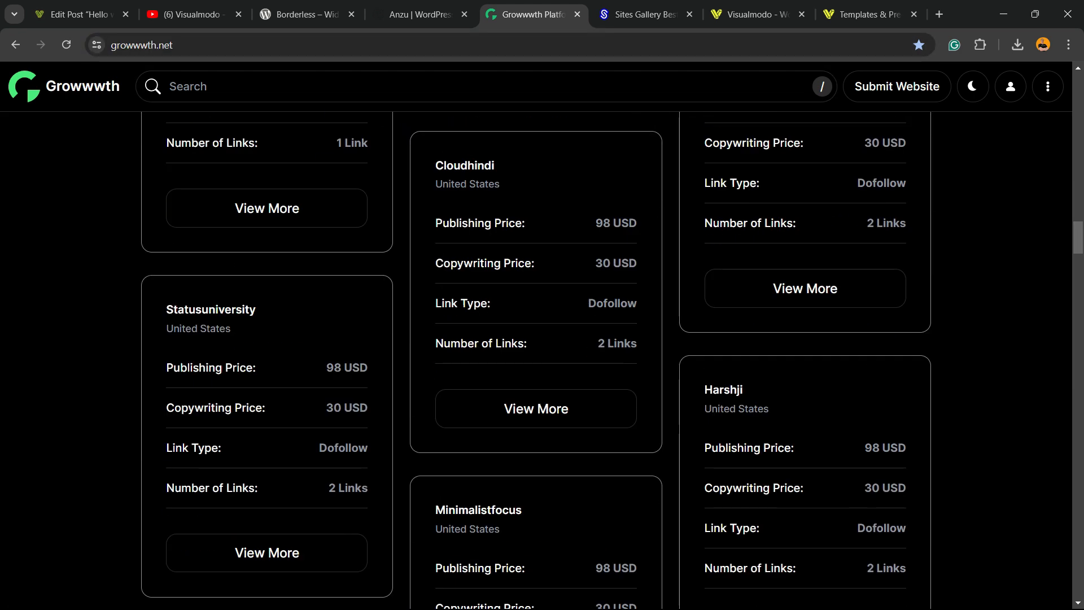
pyautogui.scroll(-3)
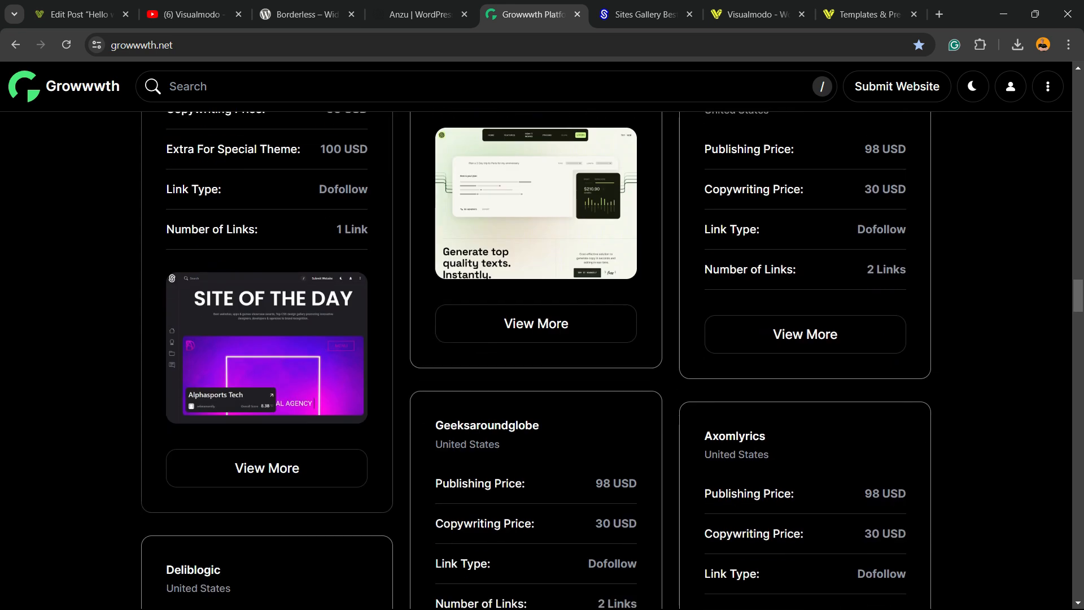
# Step: Browse Sites Gallery past Site of the Day into the Websites grid, then move to Visualmodo
pyautogui.click(645, 14)
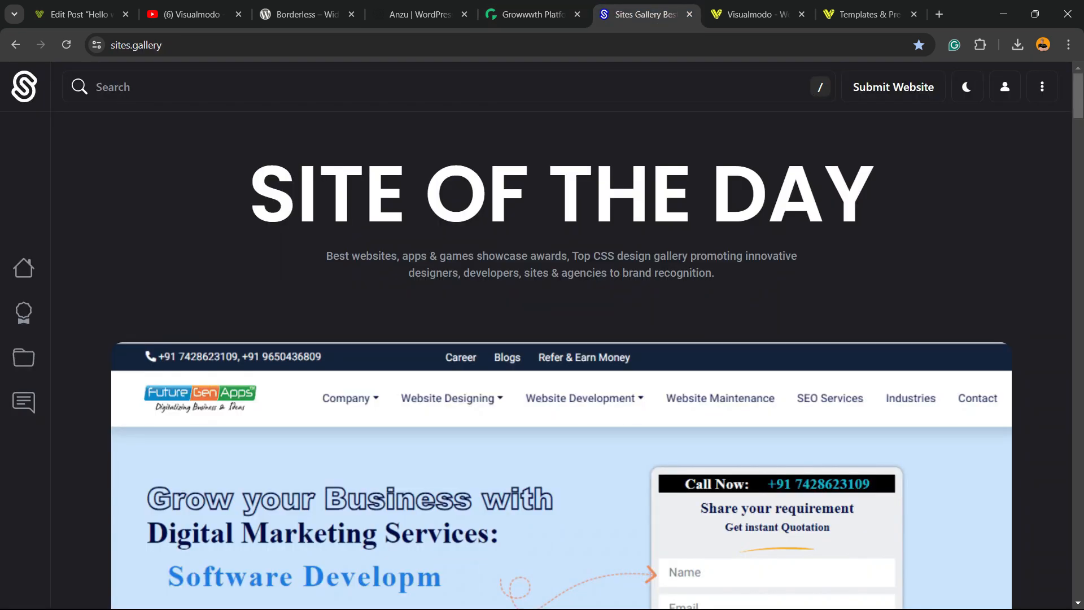
pyautogui.scroll(-3)
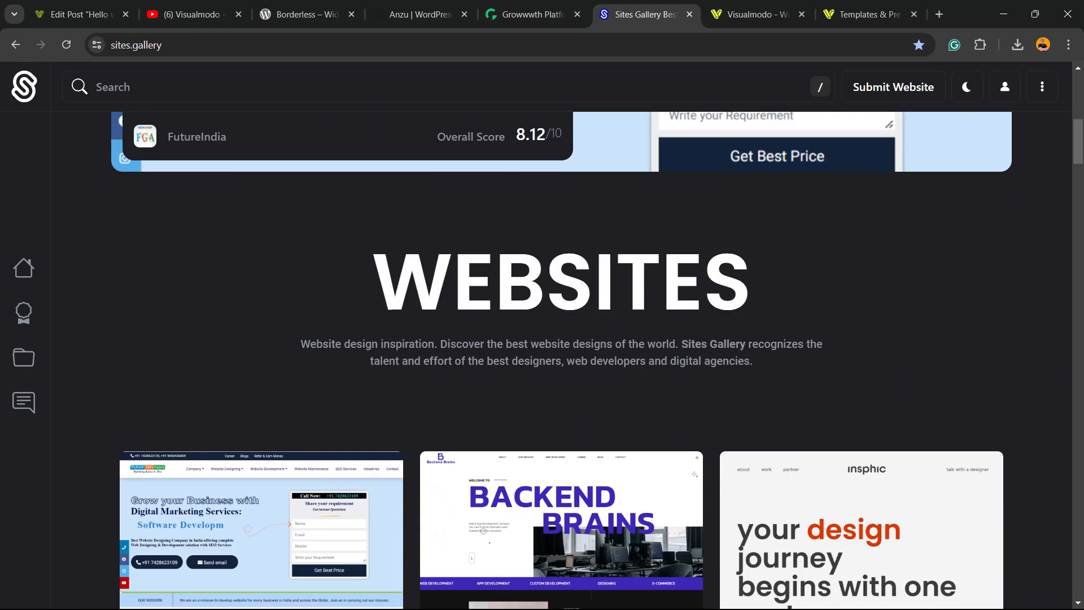
pyautogui.scroll(-3)
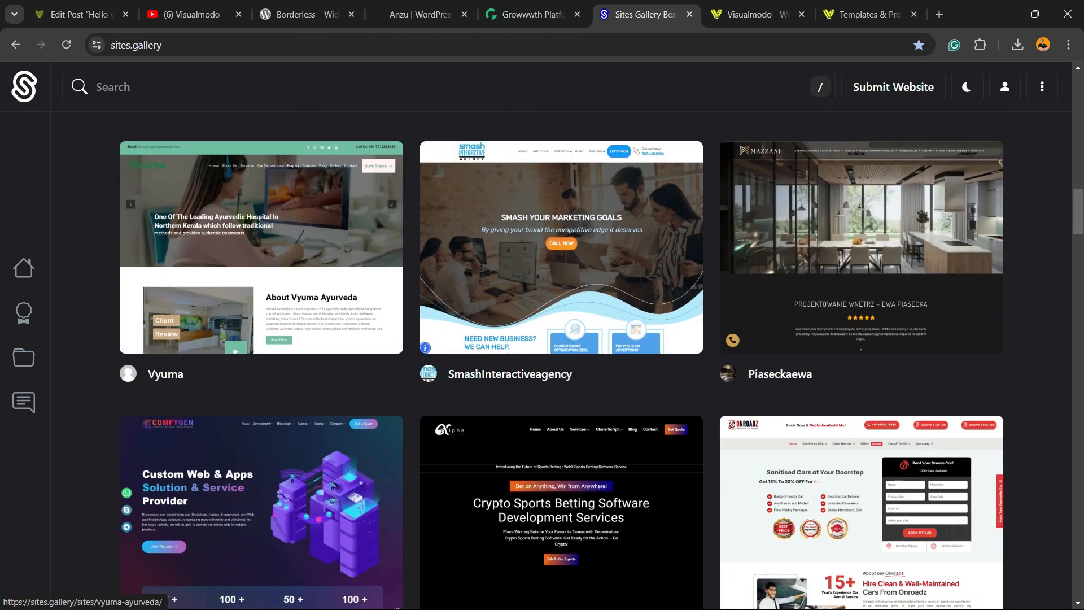
pyautogui.scroll(-3)
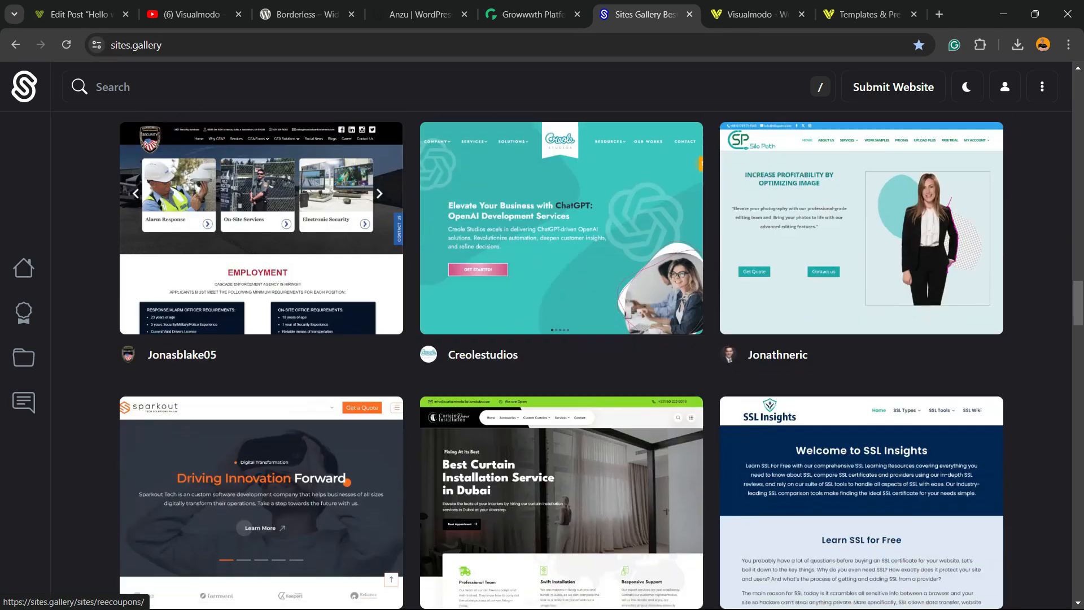
pyautogui.scroll(-3)
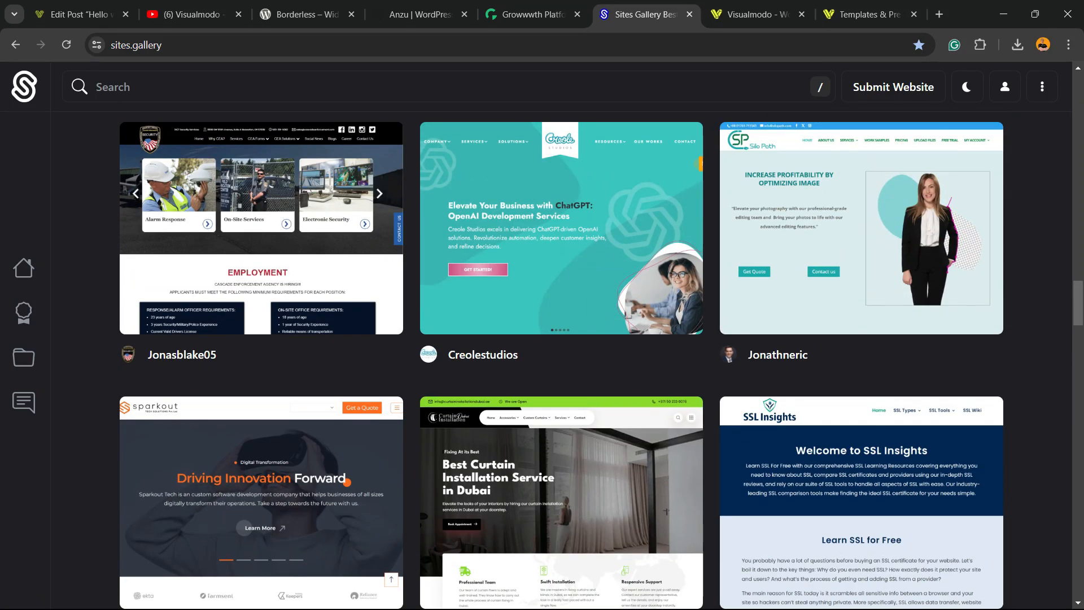
pyautogui.click(757, 13)
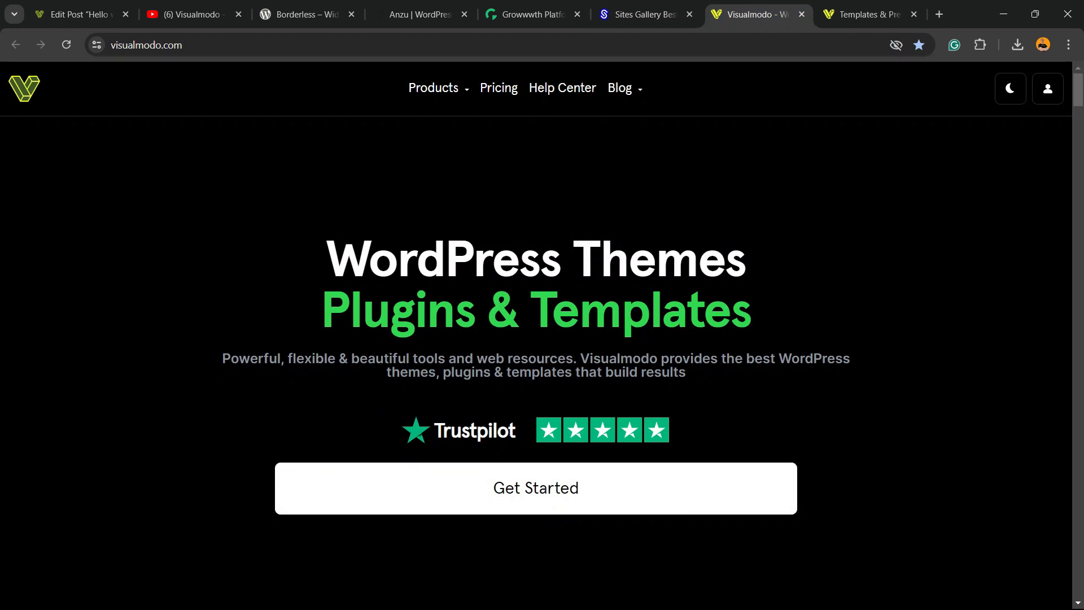
# Step: Scroll through Visualmodo's featured WordPress theme cards
pyautogui.scroll(-3)
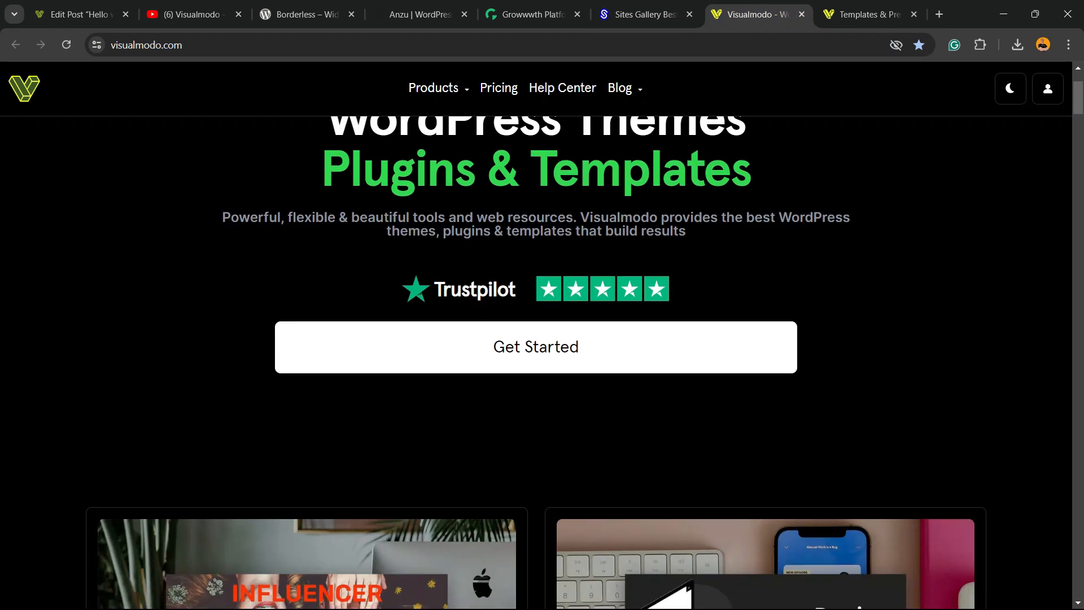
pyautogui.scroll(-3)
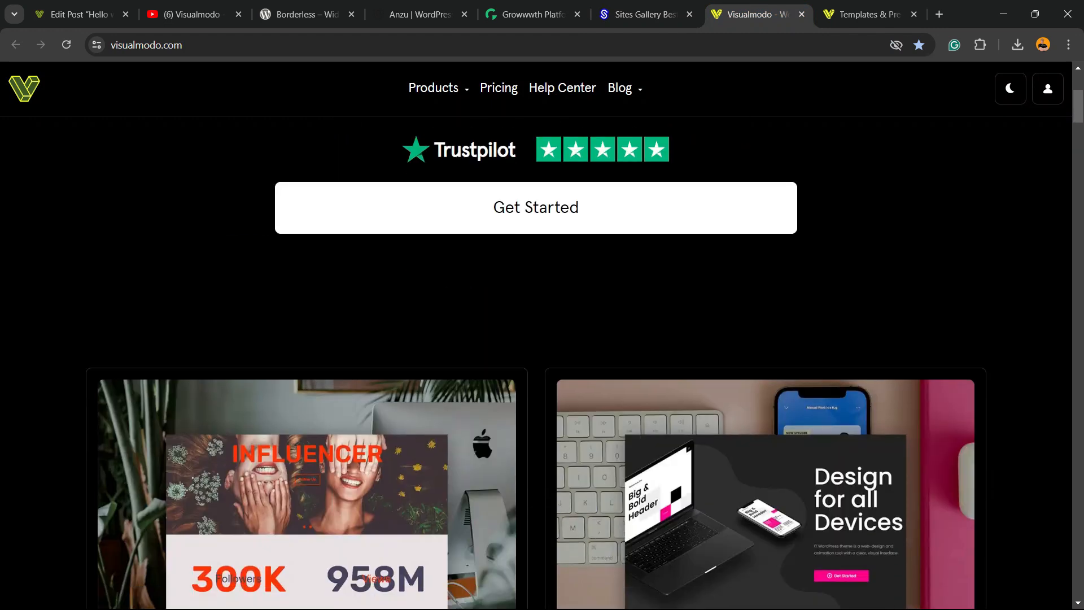
pyautogui.scroll(-3)
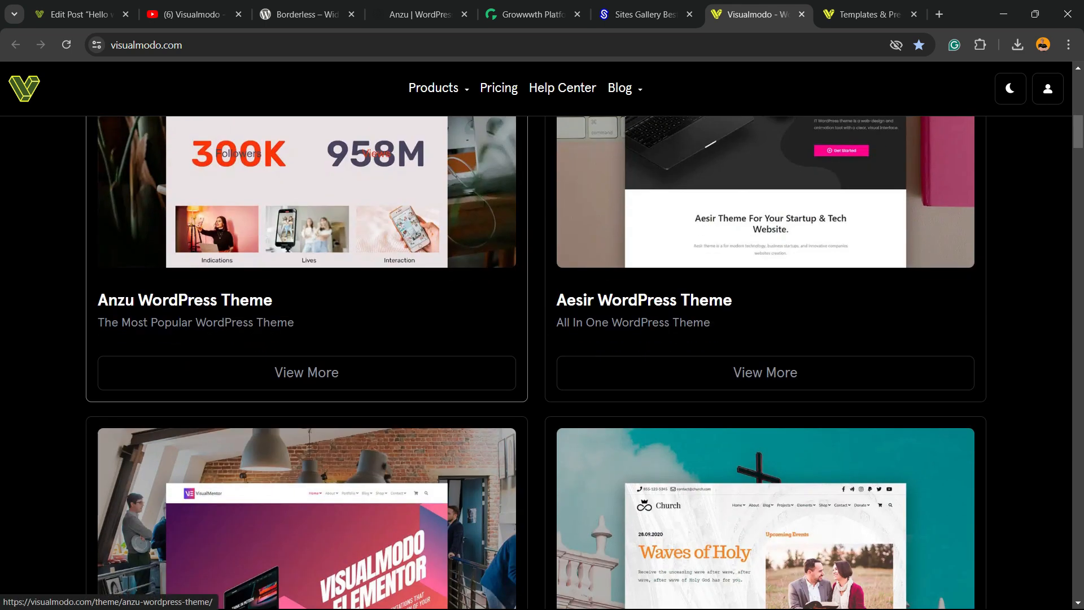
pyautogui.scroll(-3)
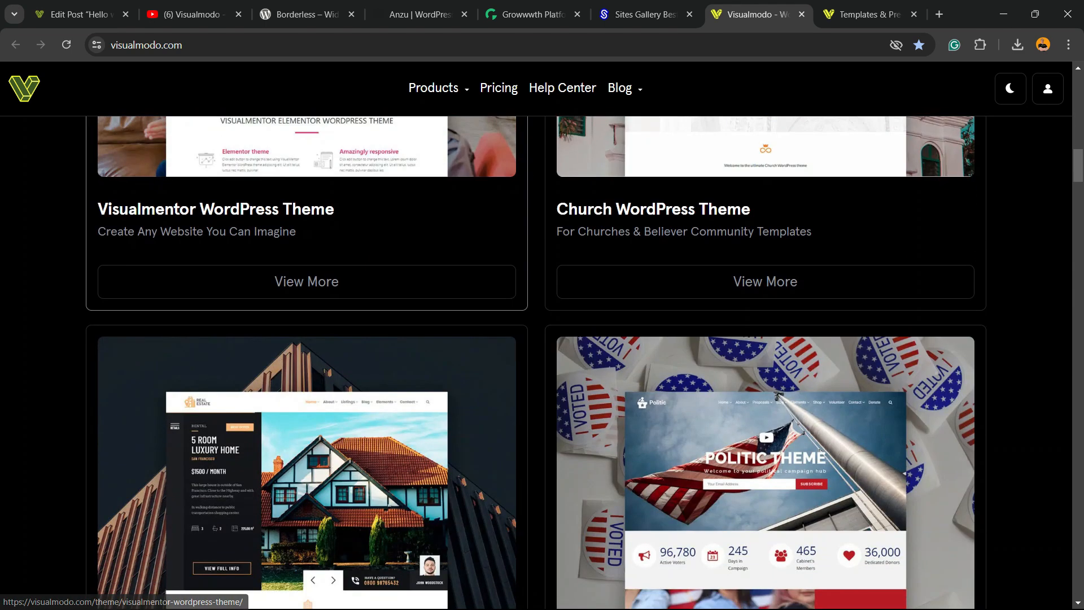
pyautogui.scroll(-3)
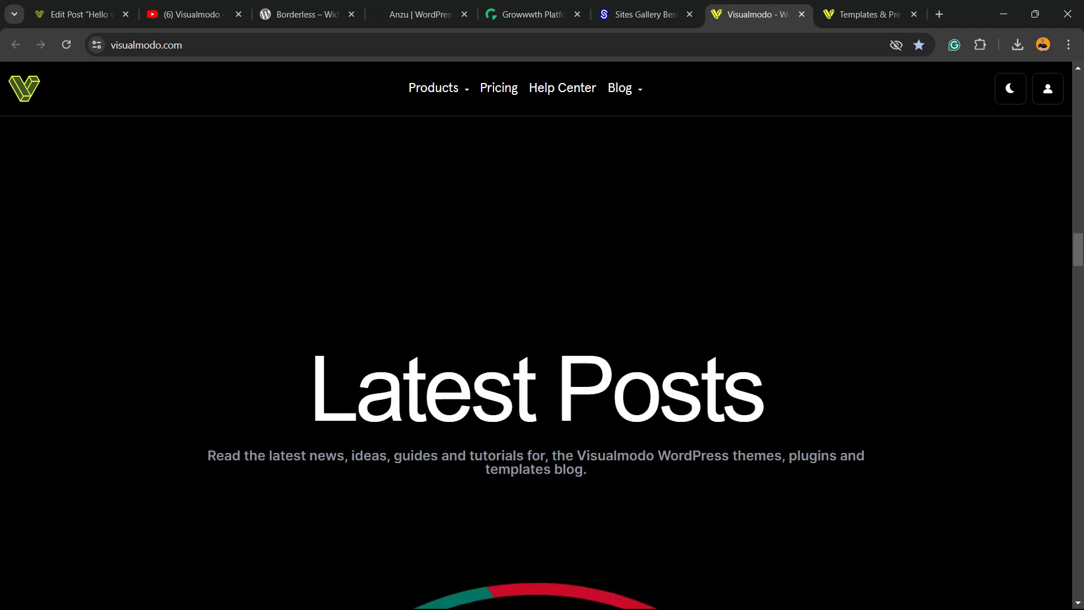
# Step: Scroll the templates Live Preview grid down to Juice Shop, Pottery Studio and Copywriter
pyautogui.click(864, 13)
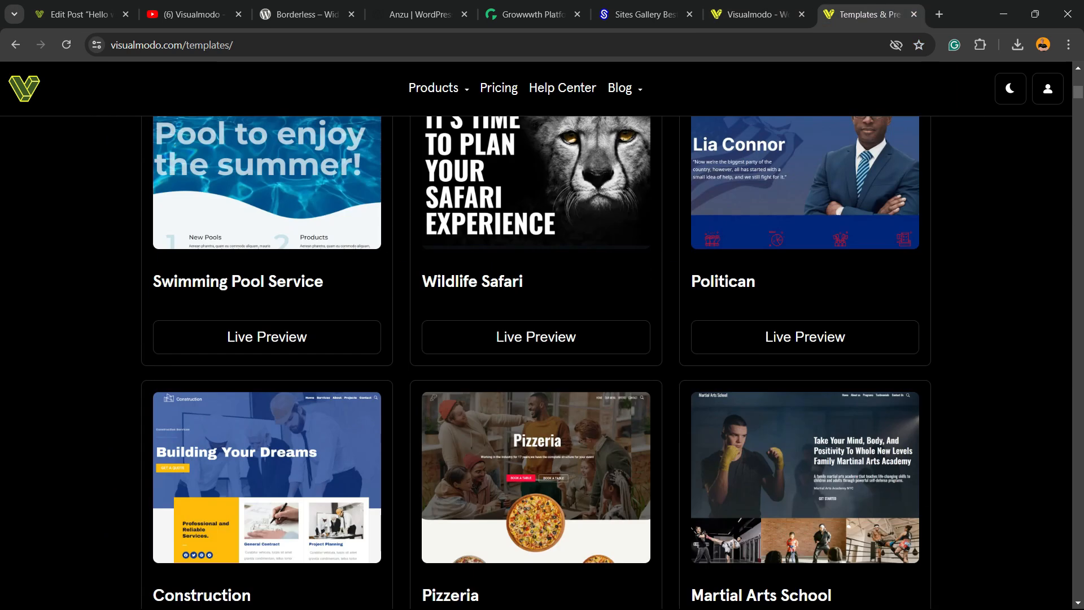
pyautogui.scroll(-3)
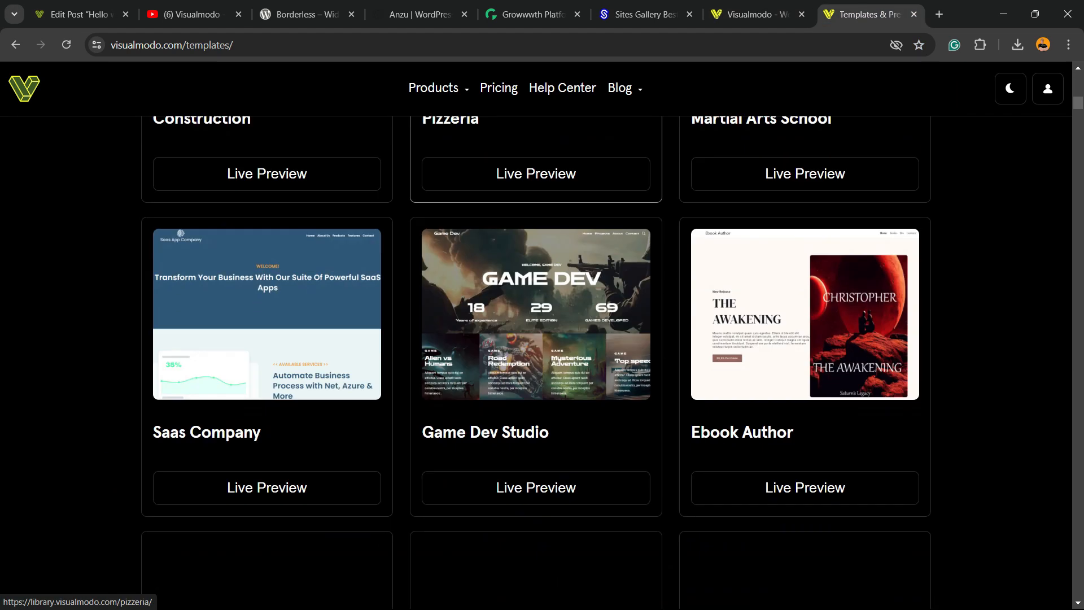
pyautogui.scroll(-3)
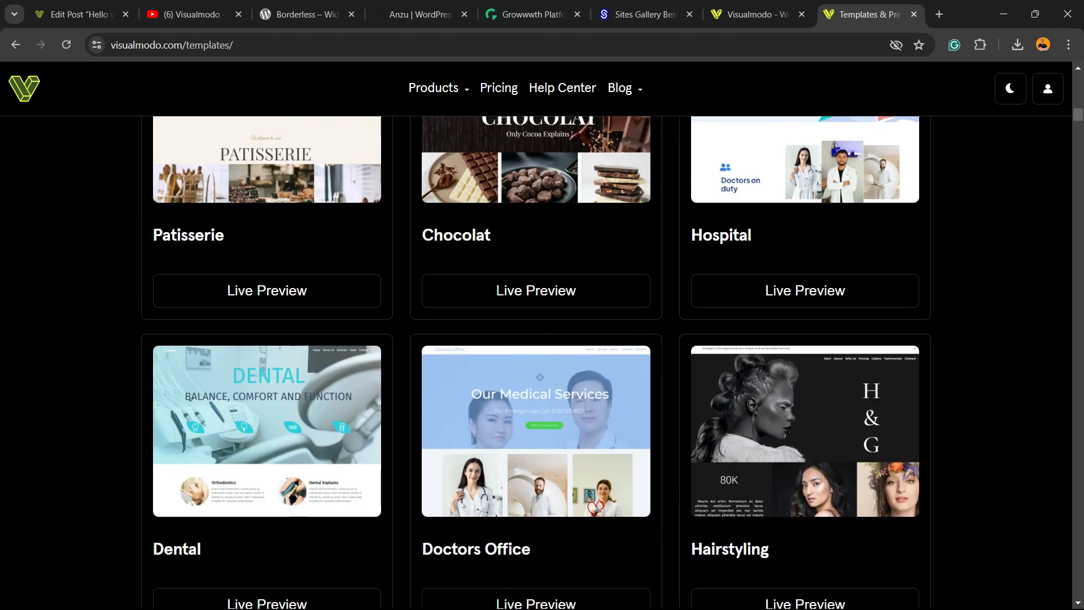
pyautogui.scroll(-3)
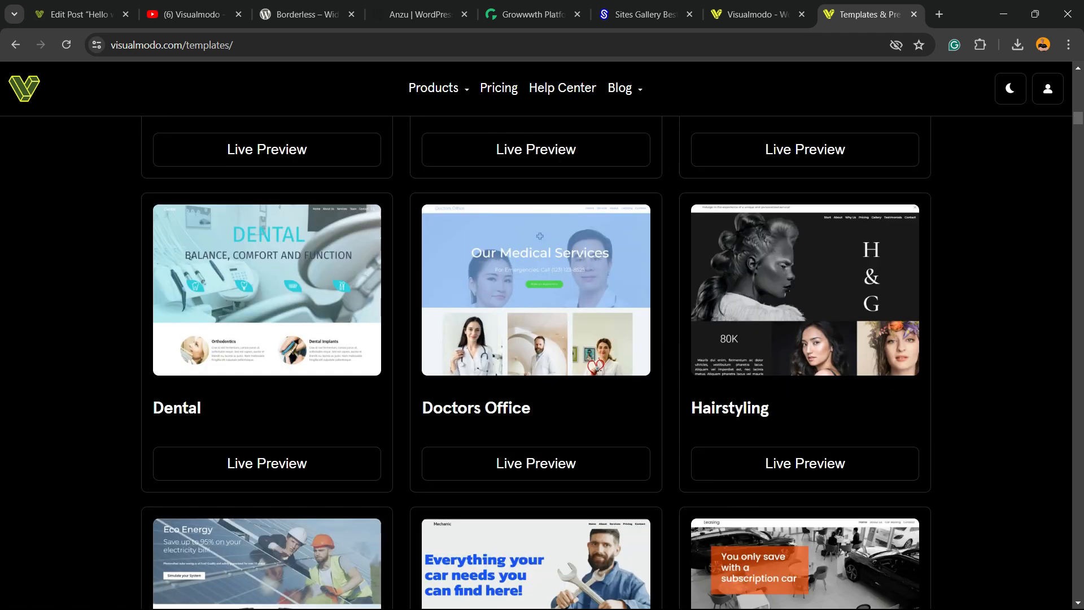
pyautogui.scroll(-3)
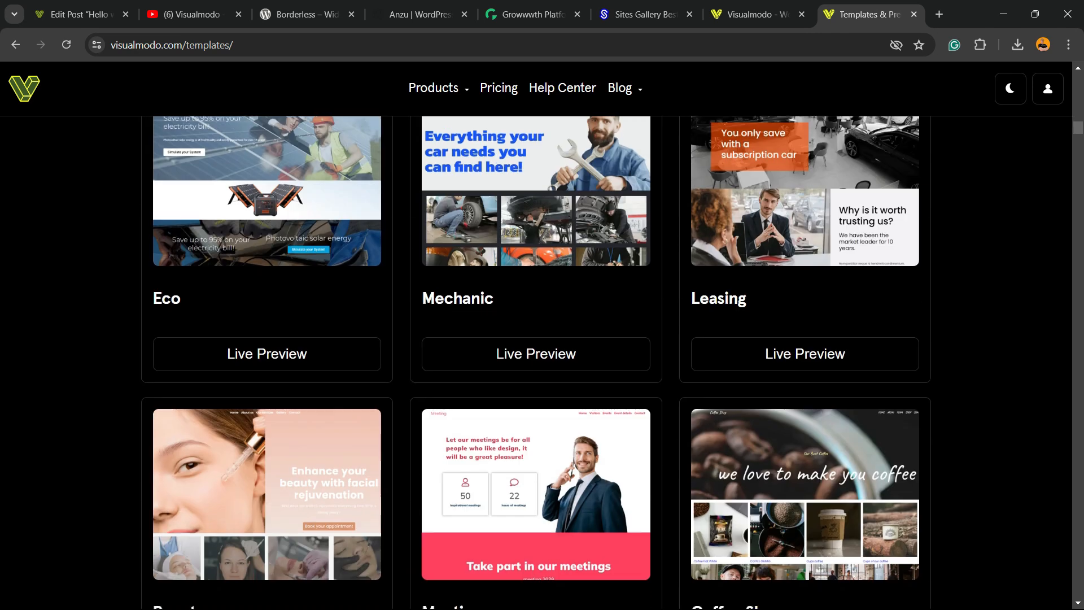
pyautogui.scroll(-3)
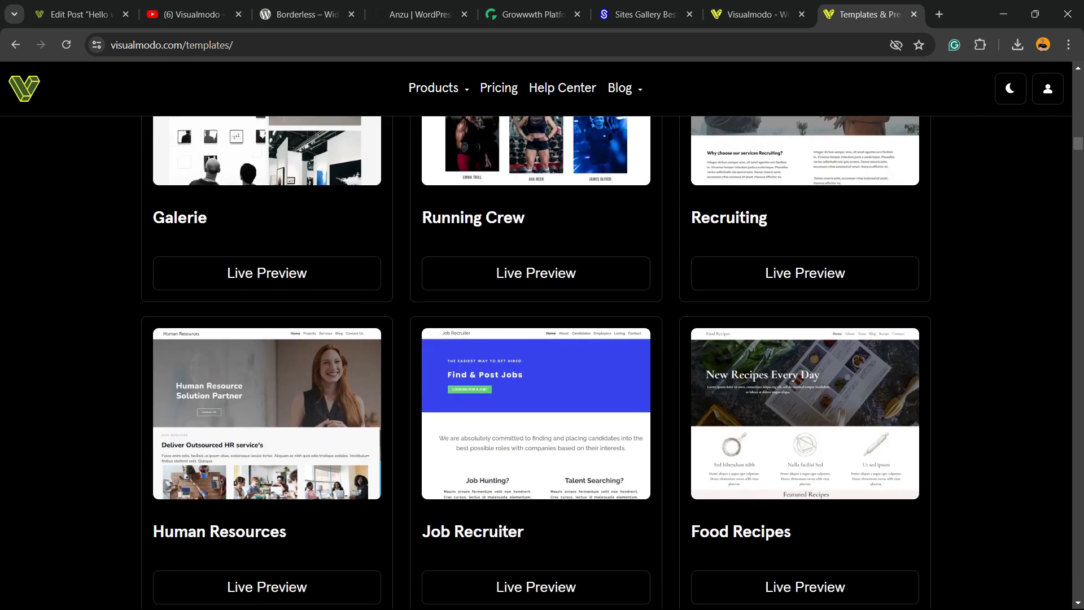
pyautogui.scroll(-3)
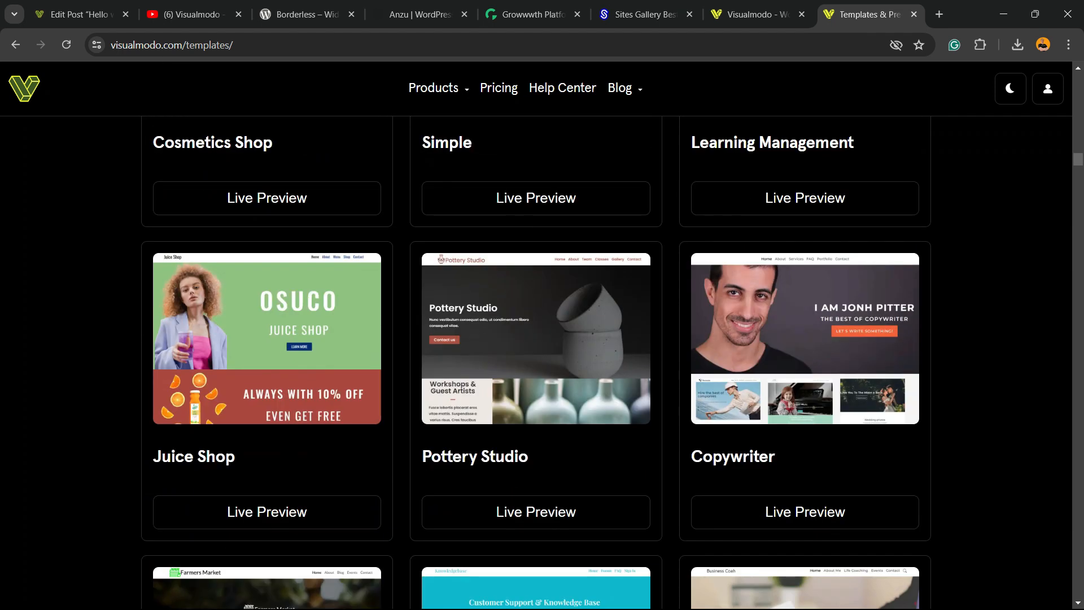